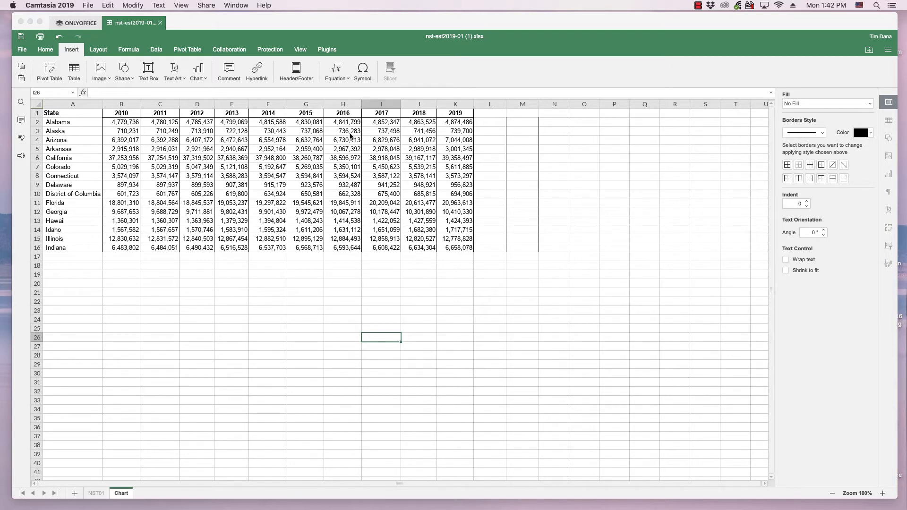
{"action": "mouse_move", "coordinate": [373, 144]}
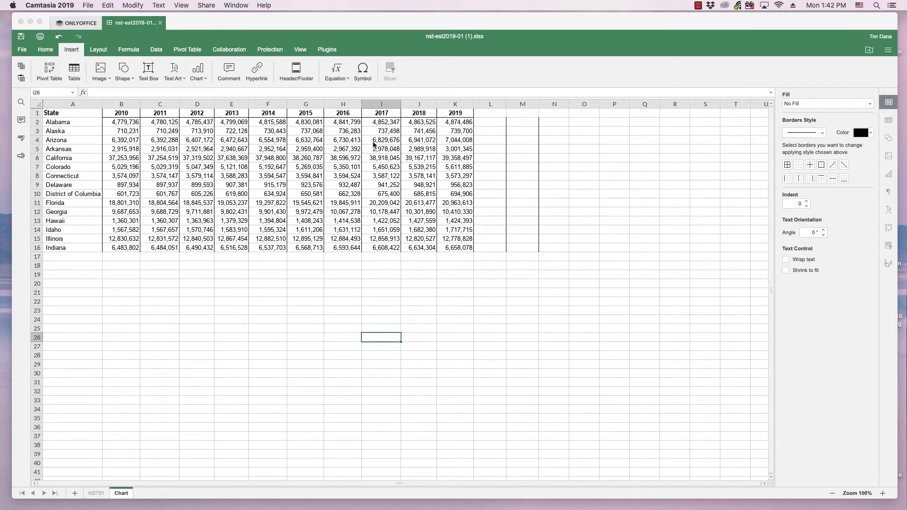
{"action": "mouse_move", "coordinate": [47, 122]}
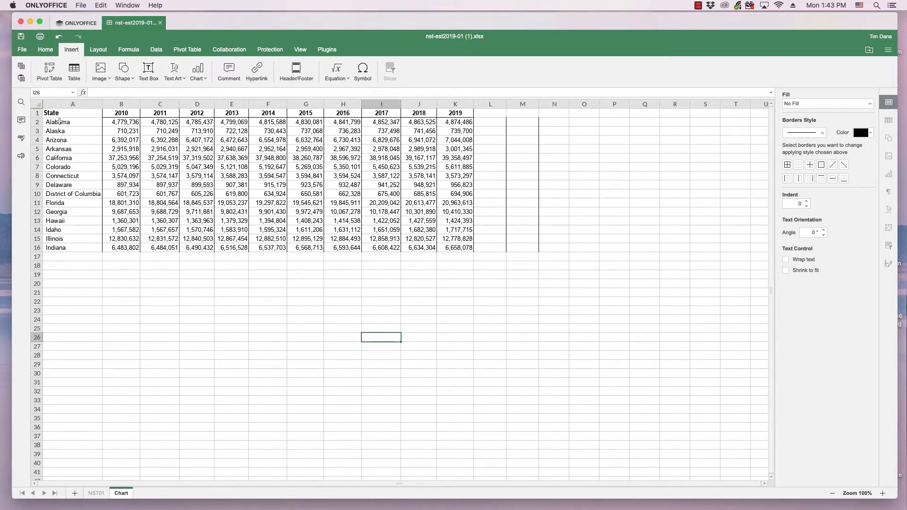
- Select the Alabama–Indiana 2010–2019 population table A2:K16 as the chart data
{"action": "left_click", "coordinate": [58, 121]}
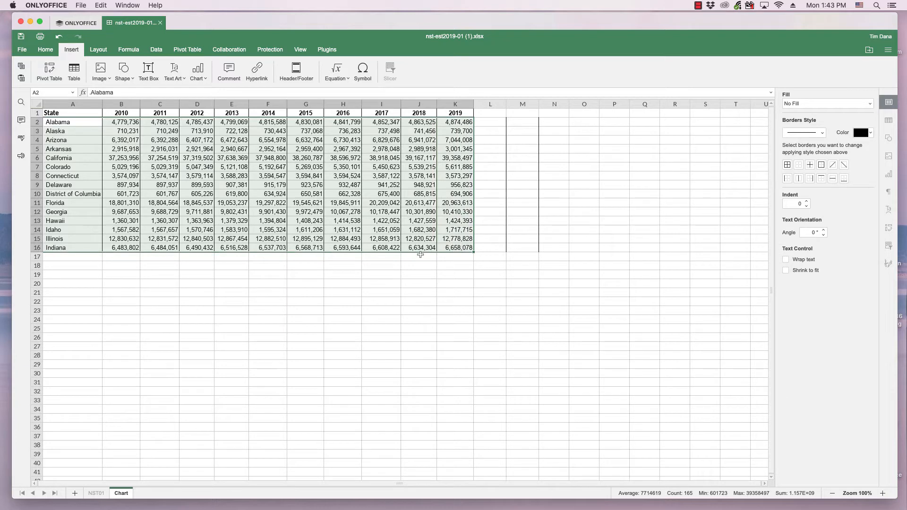
{"action": "left_click", "coordinate": [45, 50]}
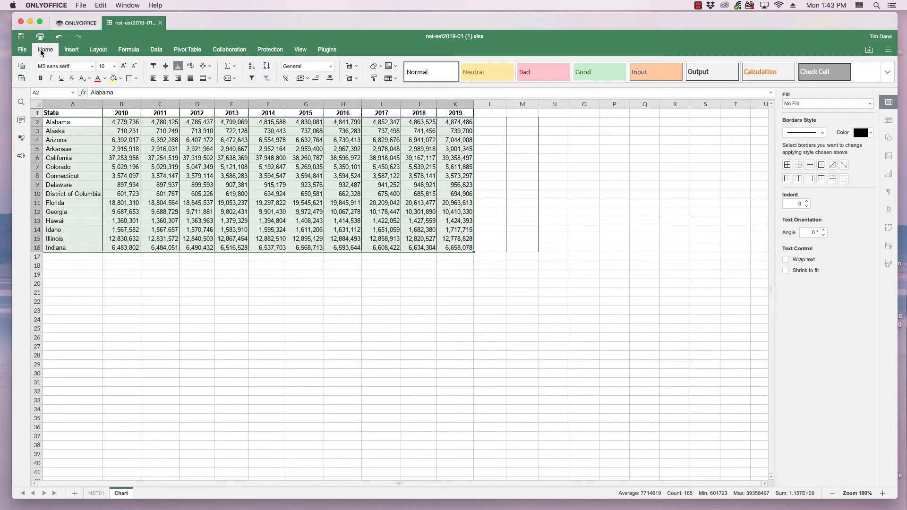
{"action": "left_click", "coordinate": [71, 49]}
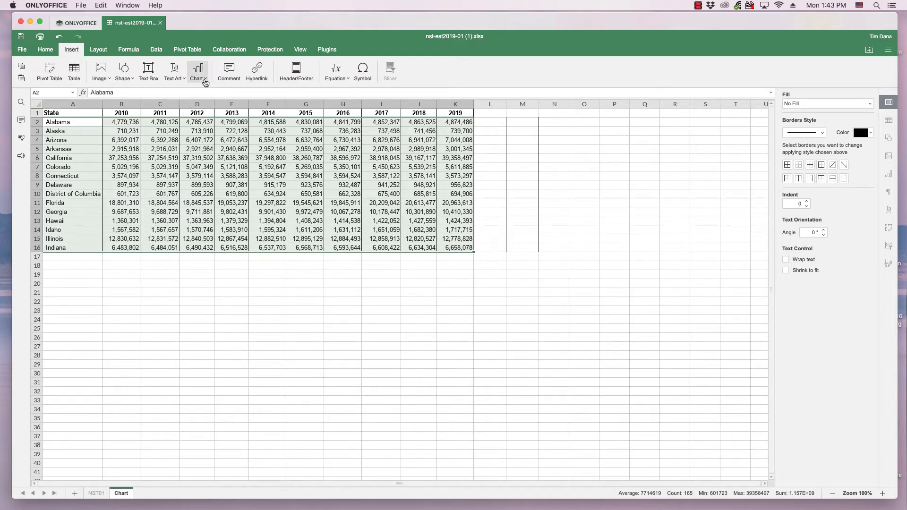
- Insert a clustered column chart of the selected state population data
{"action": "left_click", "coordinate": [198, 70]}
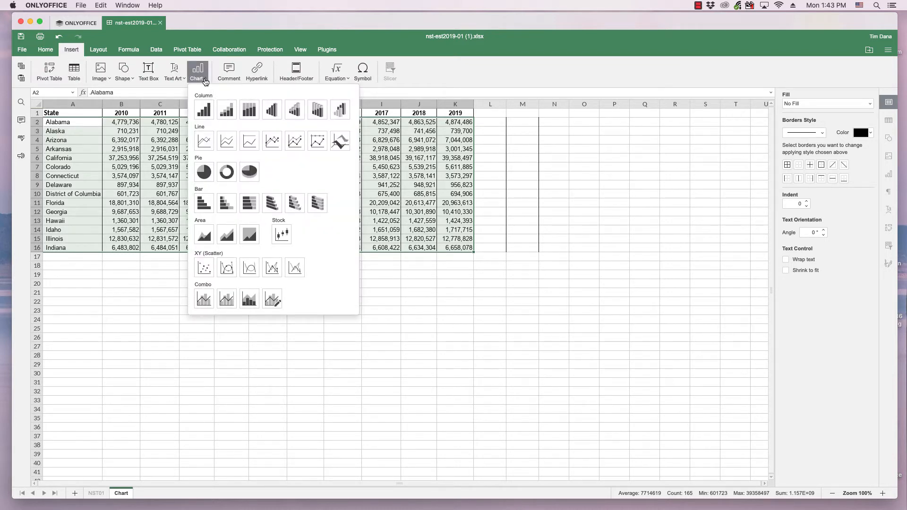
{"action": "mouse_move", "coordinate": [203, 109]}
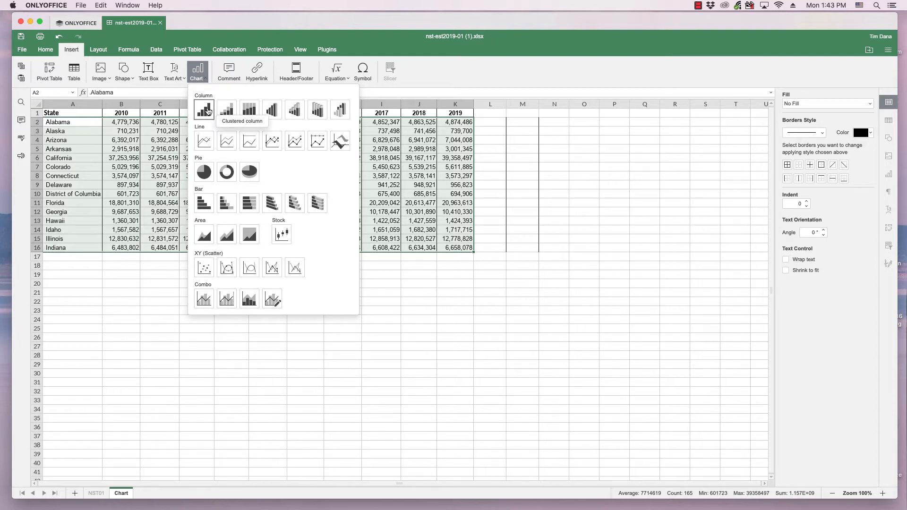
{"action": "left_click", "coordinate": [203, 110]}
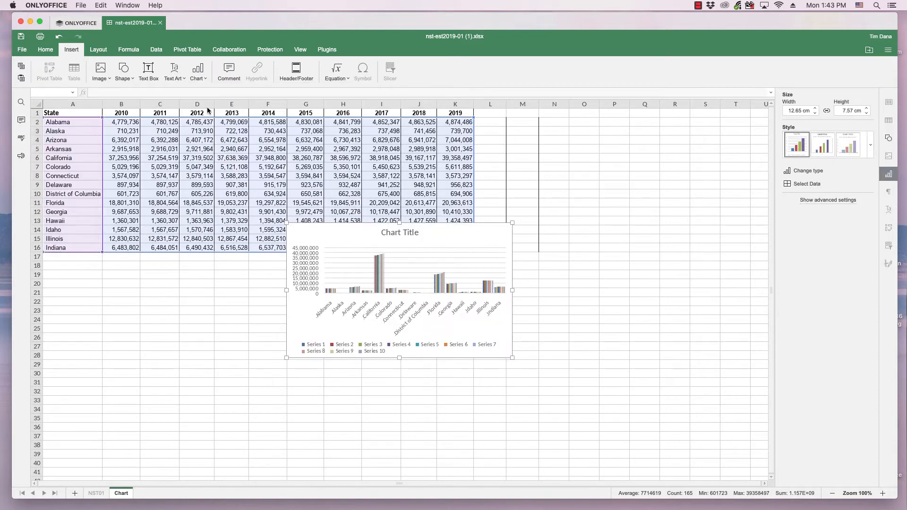
{"action": "mouse_move", "coordinate": [321, 235]}
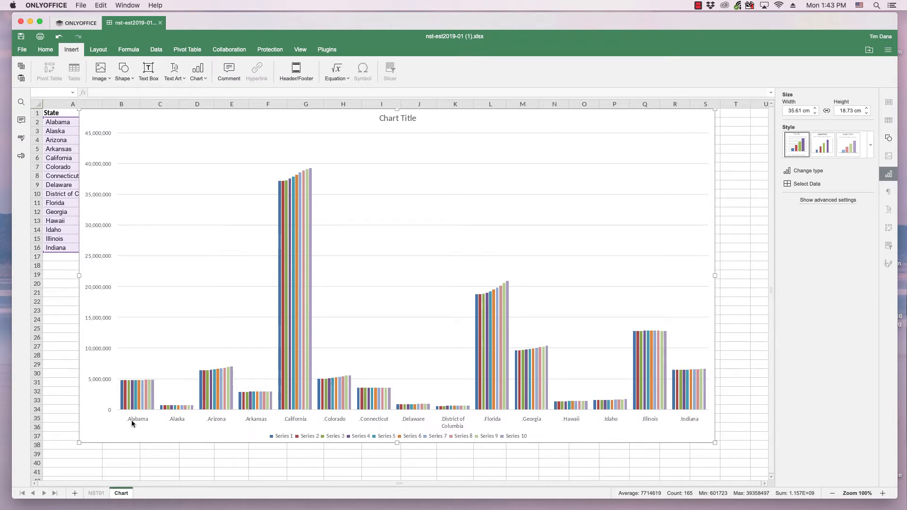
{"action": "mouse_move", "coordinate": [318, 426]}
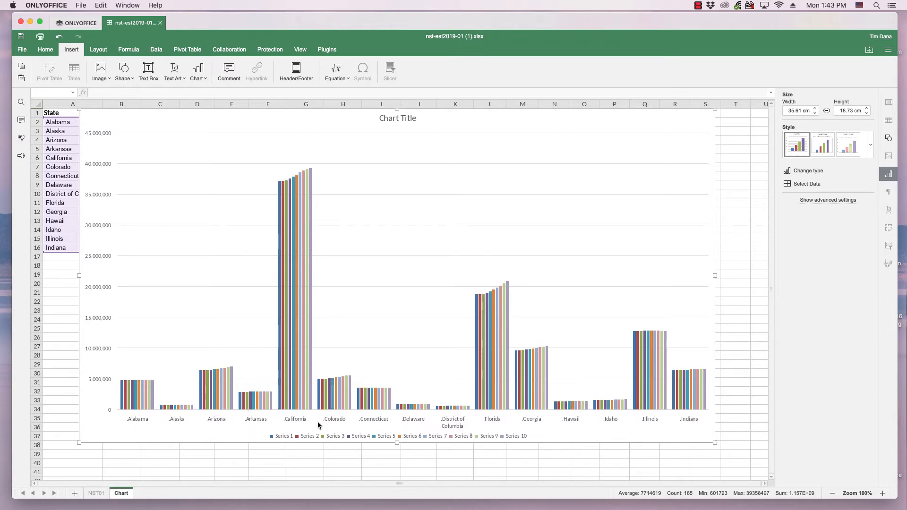
{"action": "mouse_move", "coordinate": [660, 414]}
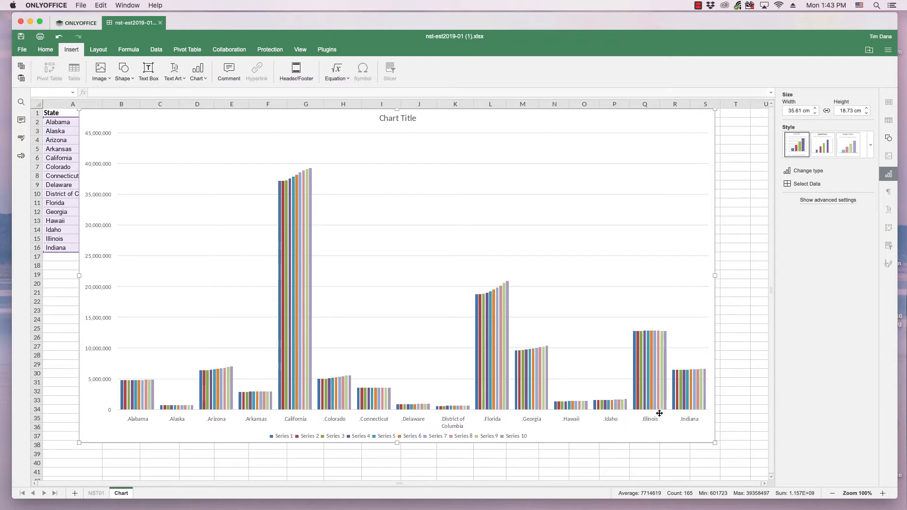
{"action": "mouse_move", "coordinate": [418, 410]}
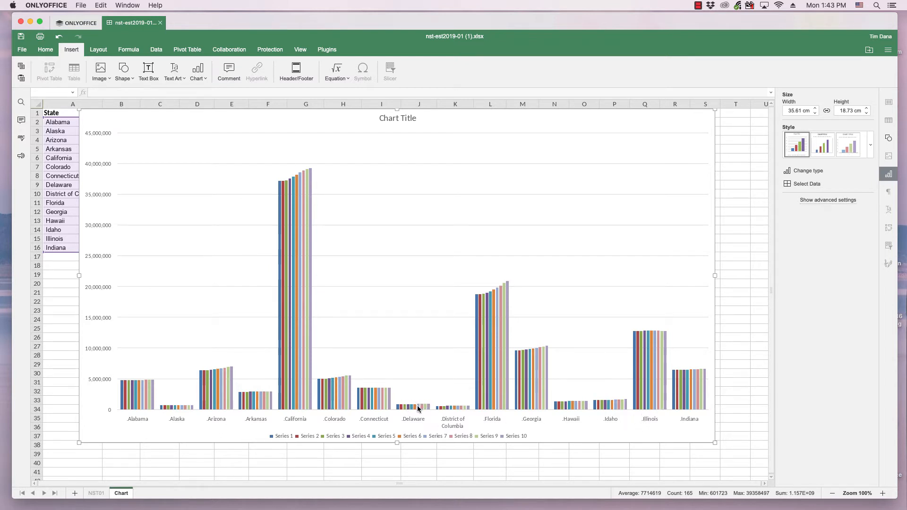
{"action": "mouse_move", "coordinate": [538, 388]}
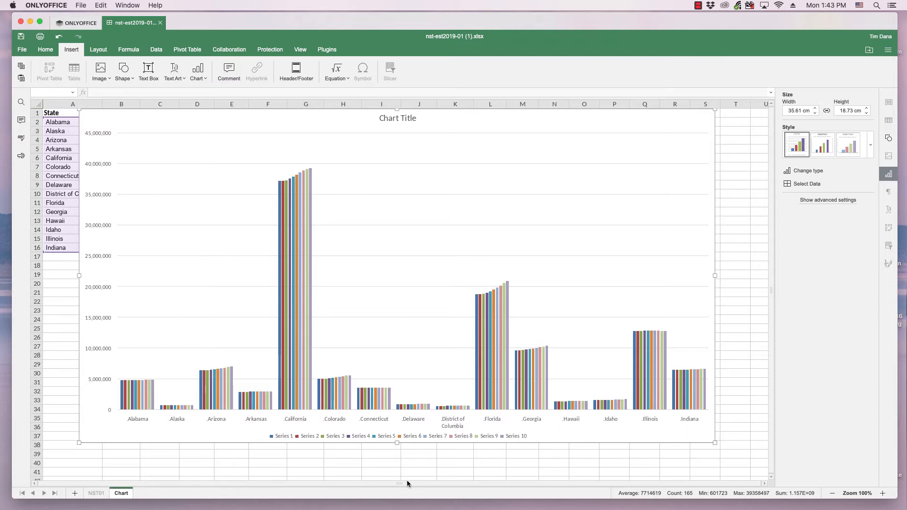
{"action": "mouse_move", "coordinate": [181, 230]}
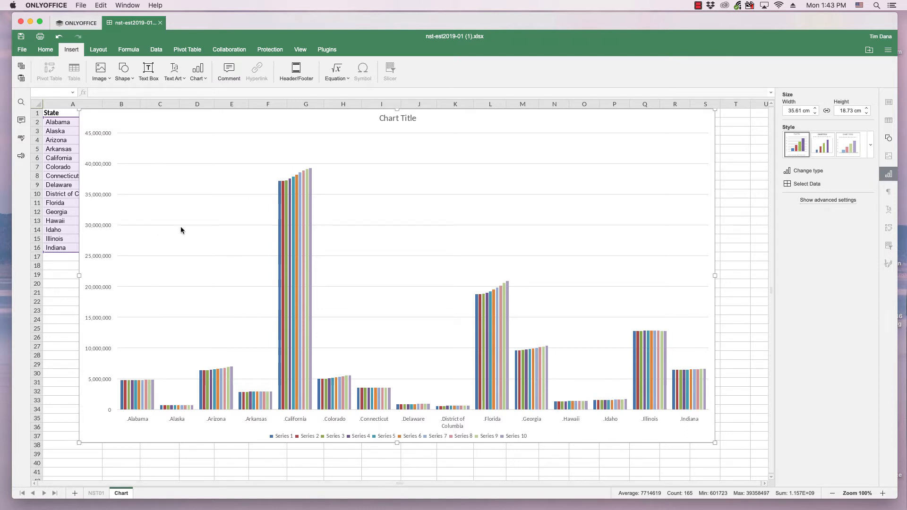
{"action": "mouse_move", "coordinate": [397, 119]}
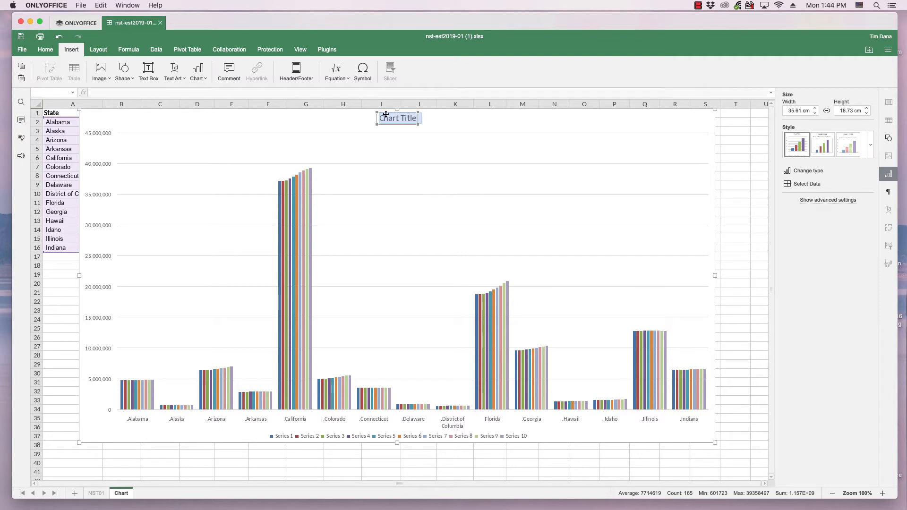
{"action": "mouse_move", "coordinate": [334, 121]}
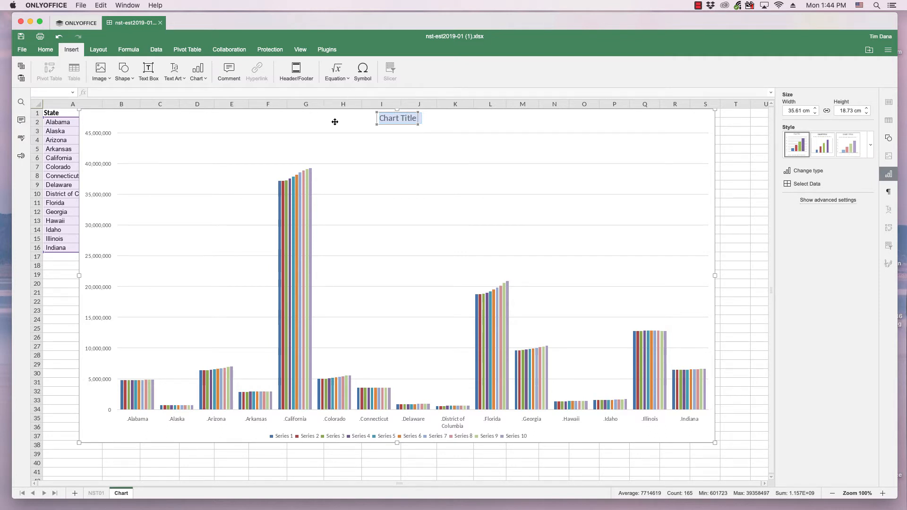
- Replace the default chart heading with 'Population growth'
{"action": "type", "text": "Popul"}
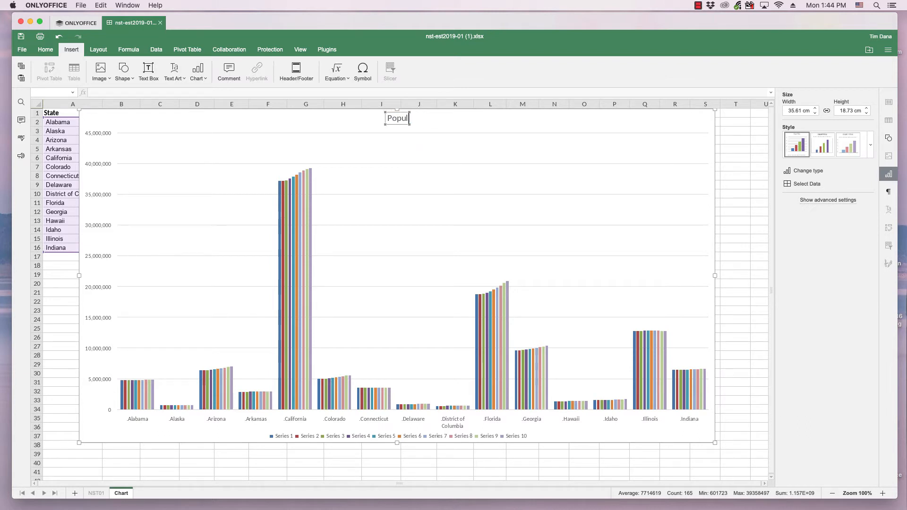
{"action": "type", "text": "ation"}
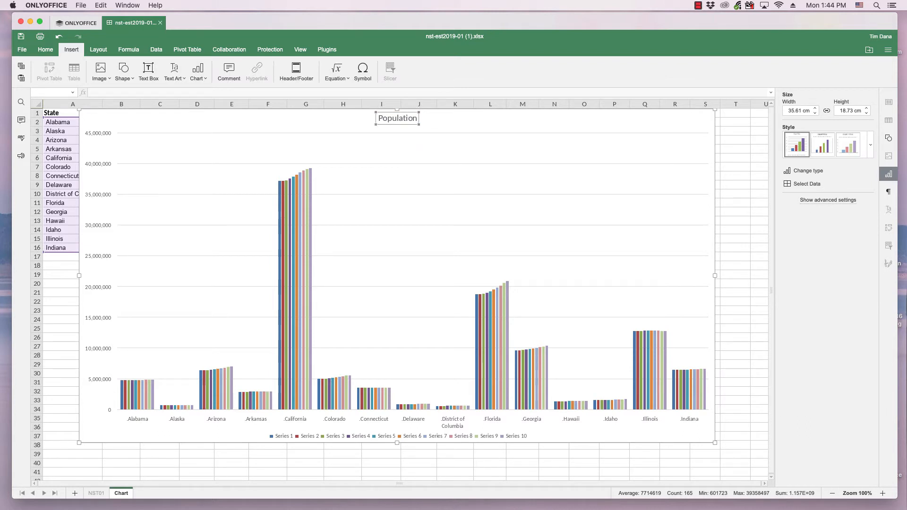
{"action": "type", "text": "f"}
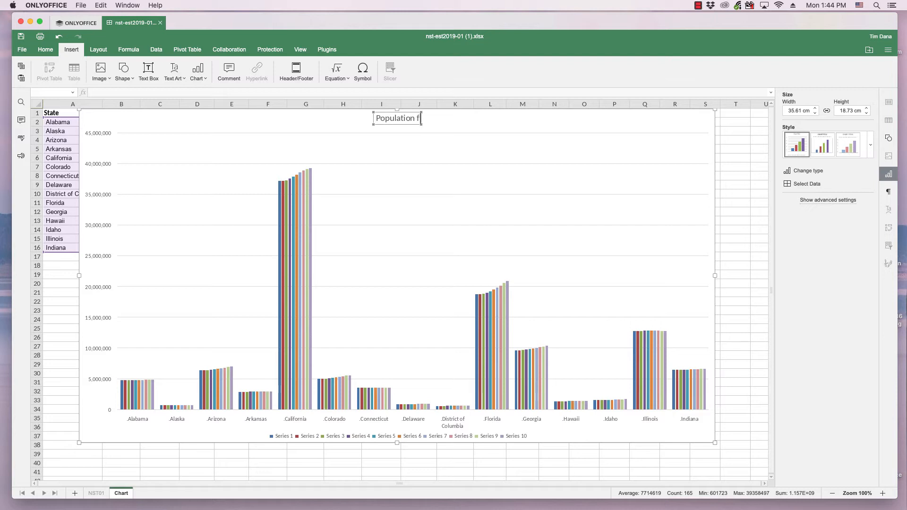
{"action": "type", "text": "\\"}
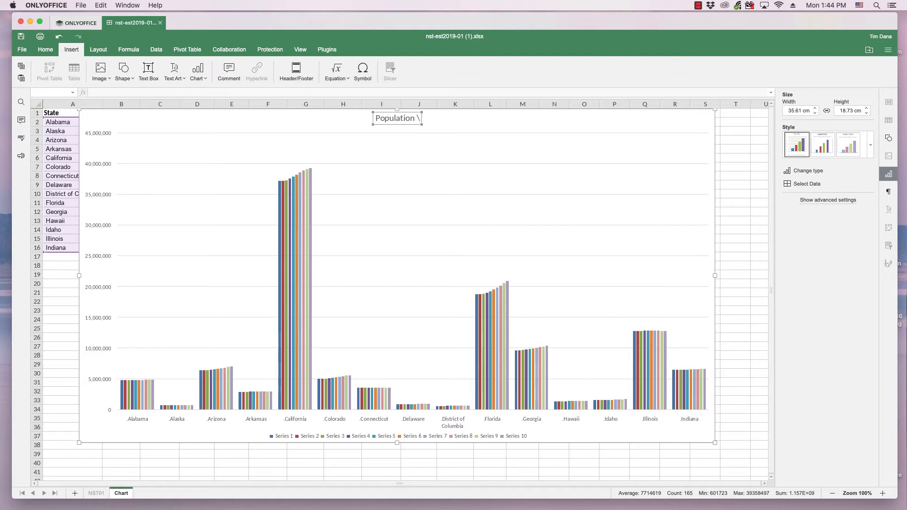
{"action": "type", "text": "gro"}
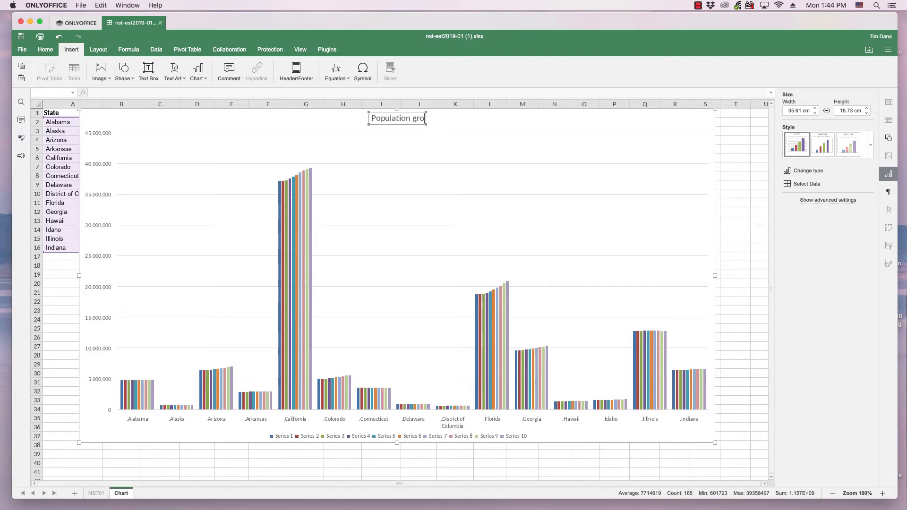
{"action": "type", "text": "wth"}
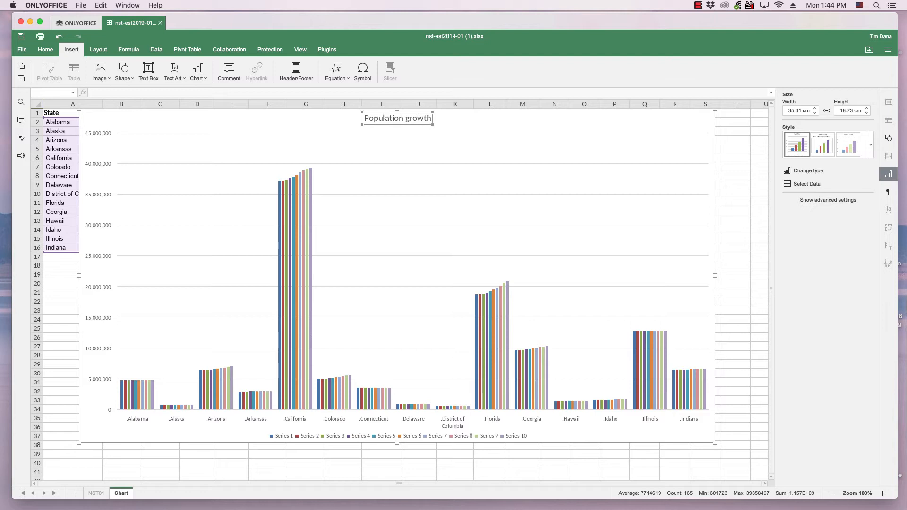
{"action": "mouse_move", "coordinate": [86, 389]}
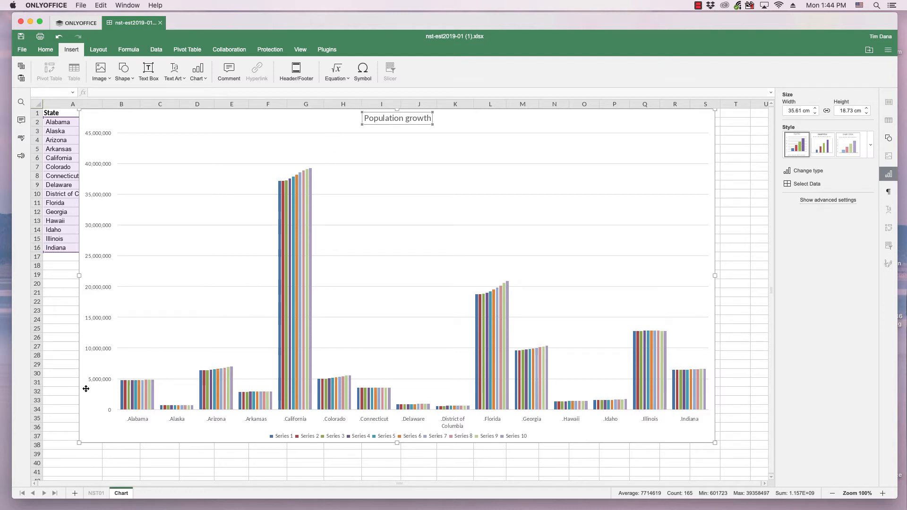
{"action": "mouse_move", "coordinate": [328, 430]}
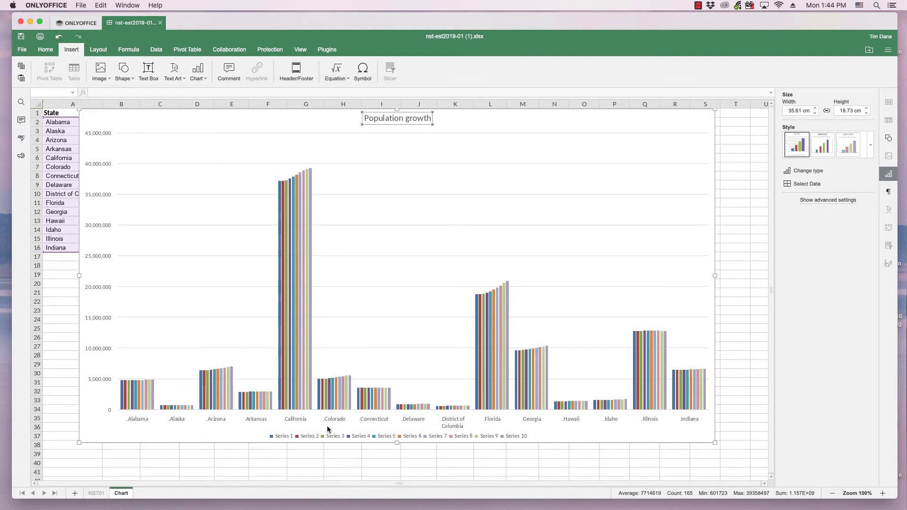
{"action": "mouse_move", "coordinate": [203, 403]}
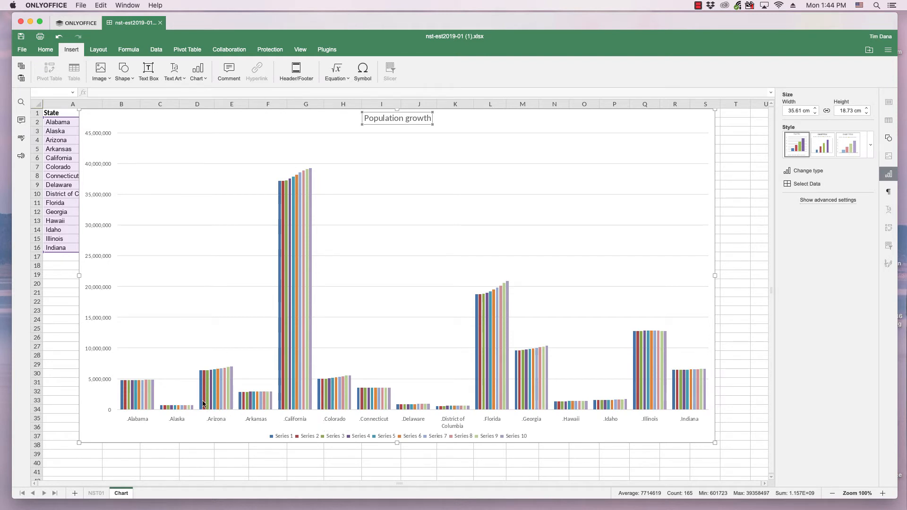
{"action": "mouse_move", "coordinate": [91, 413]}
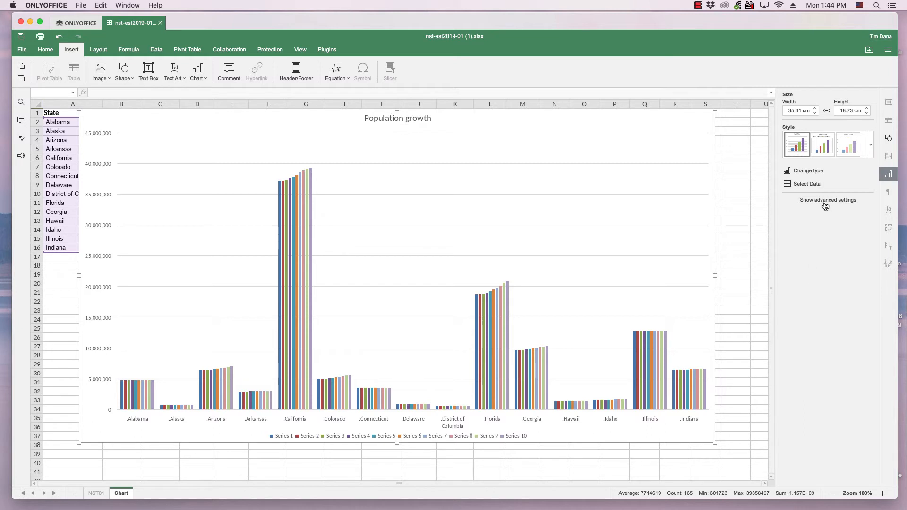
- Set the horizontal axis title to No Overlay in the chart's advanced settings
{"action": "left_click", "coordinate": [827, 199]}
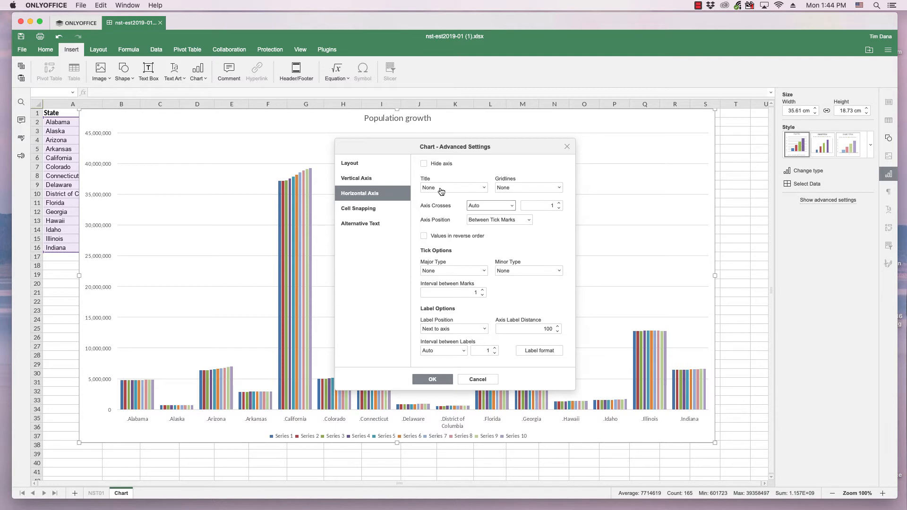
{"action": "mouse_move", "coordinate": [104, 375]}
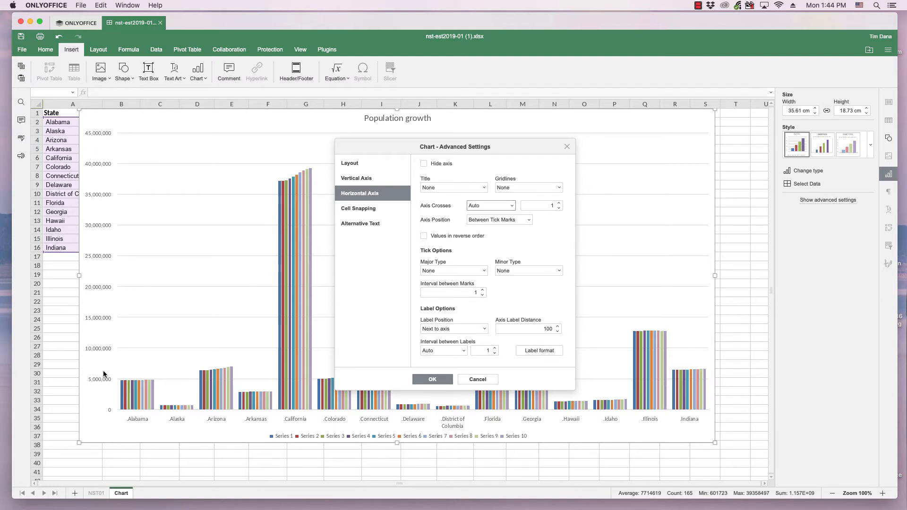
{"action": "mouse_move", "coordinate": [611, 402]}
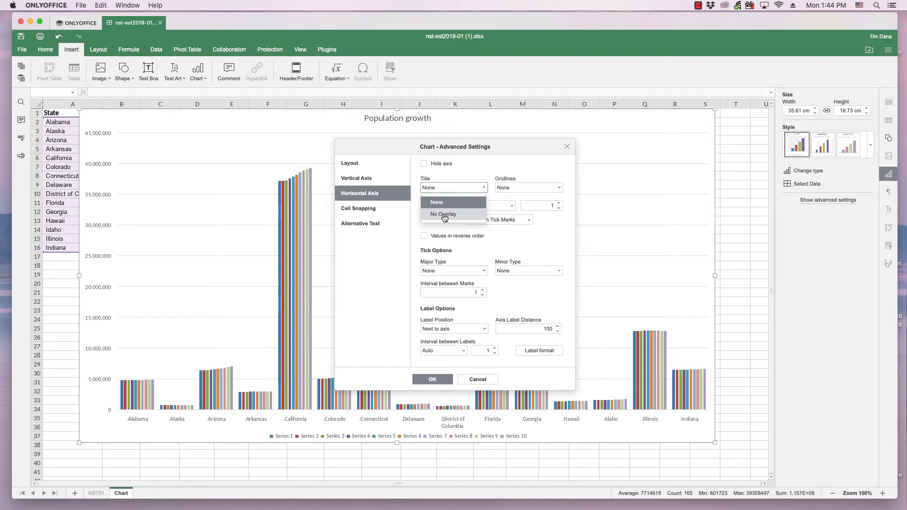
{"action": "mouse_move", "coordinate": [441, 222]}
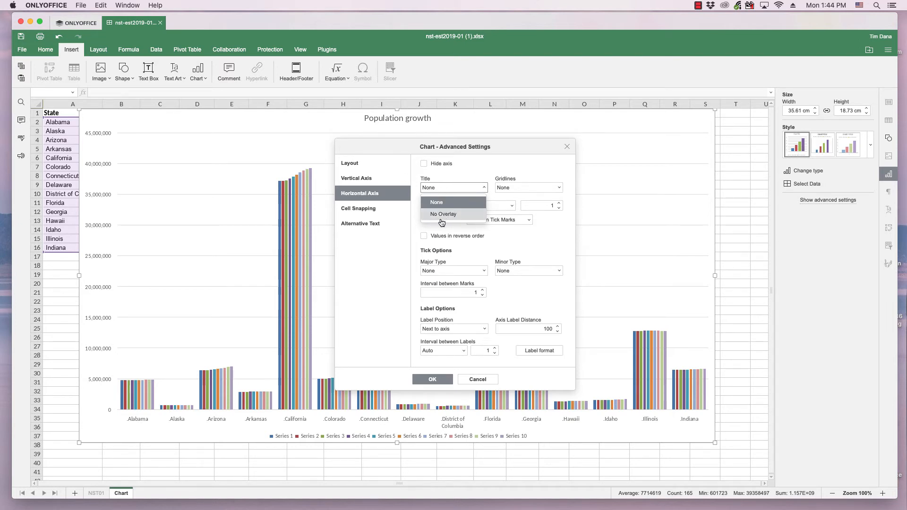
{"action": "mouse_move", "coordinate": [441, 201]}
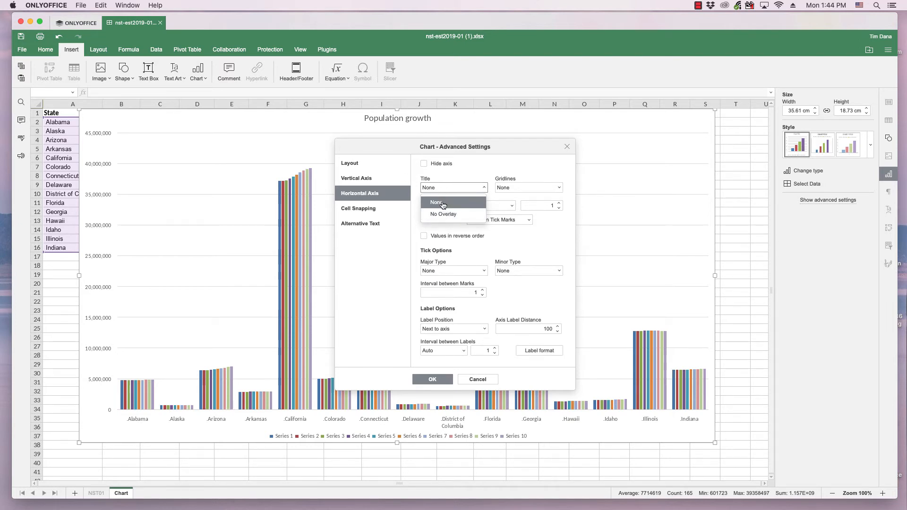
{"action": "left_click", "coordinate": [443, 214]}
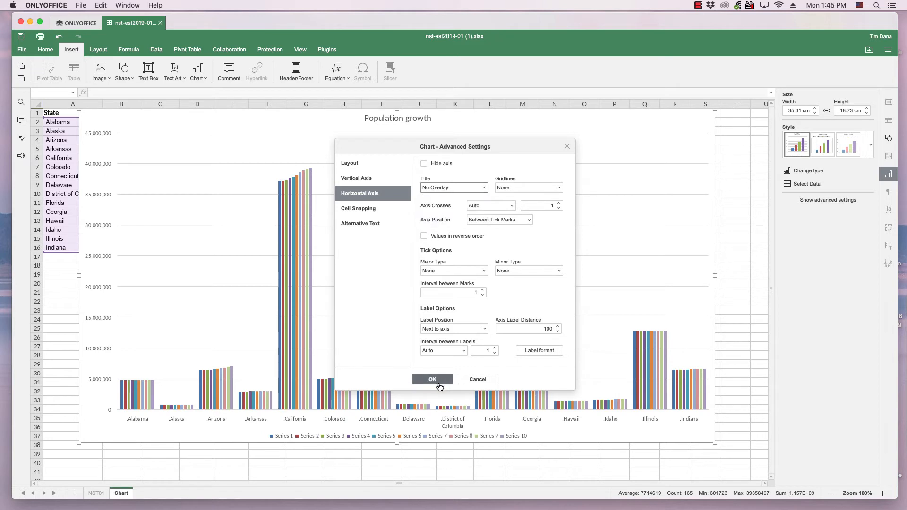
{"action": "left_click", "coordinate": [432, 379]}
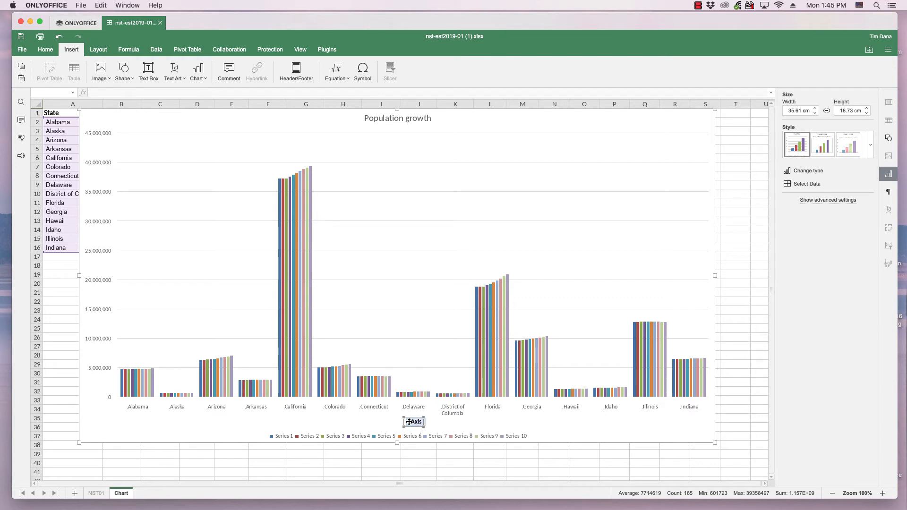
- Enter 'States' as the horizontal axis title
{"action": "type", "text": "States"}
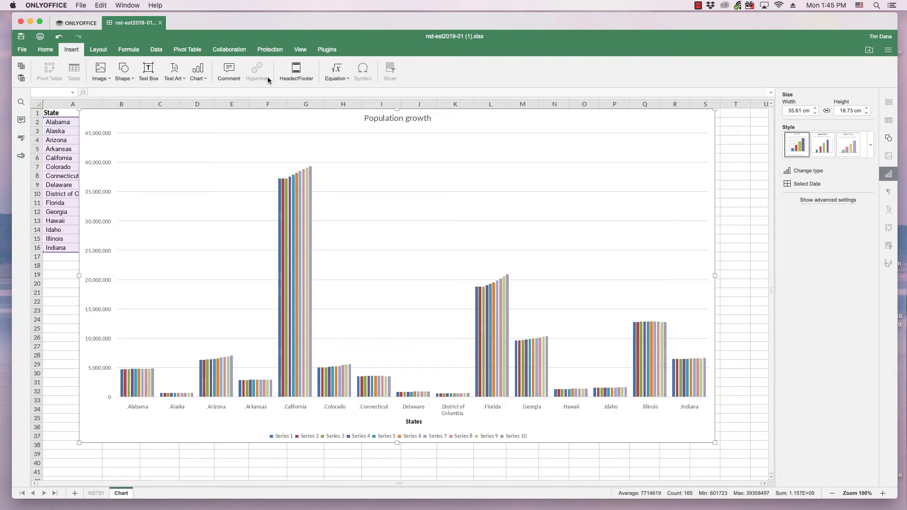
{"action": "mouse_move", "coordinate": [249, 418]}
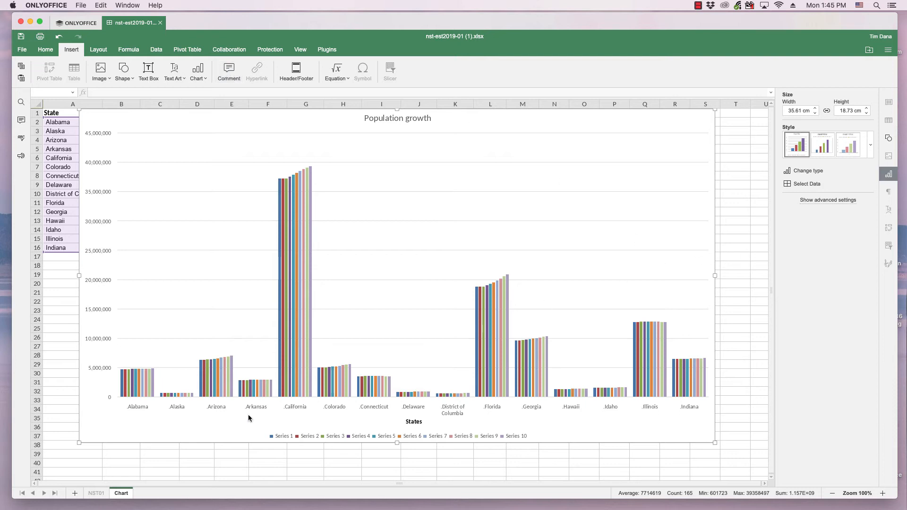
{"action": "right_click", "coordinate": [249, 417]}
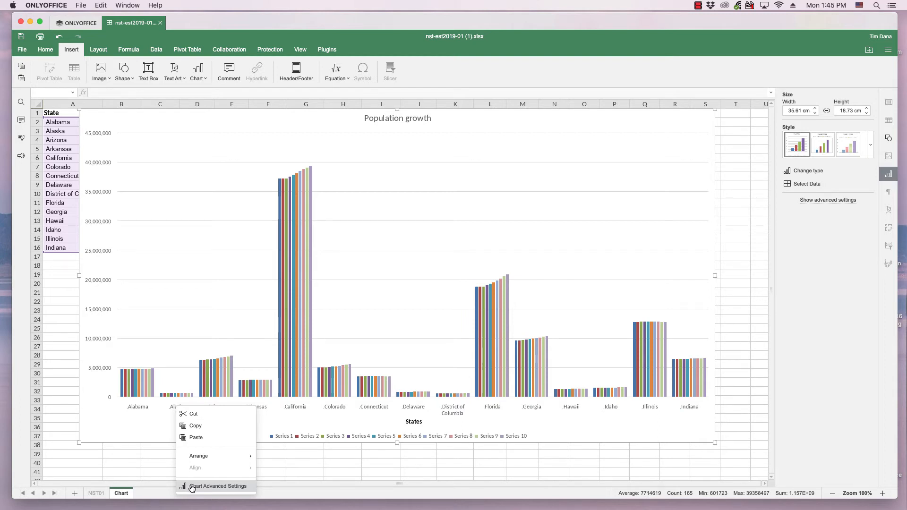
- Set the vertical axis title to Horizontal in Chart Advanced Settings
{"action": "left_click", "coordinate": [219, 486]}
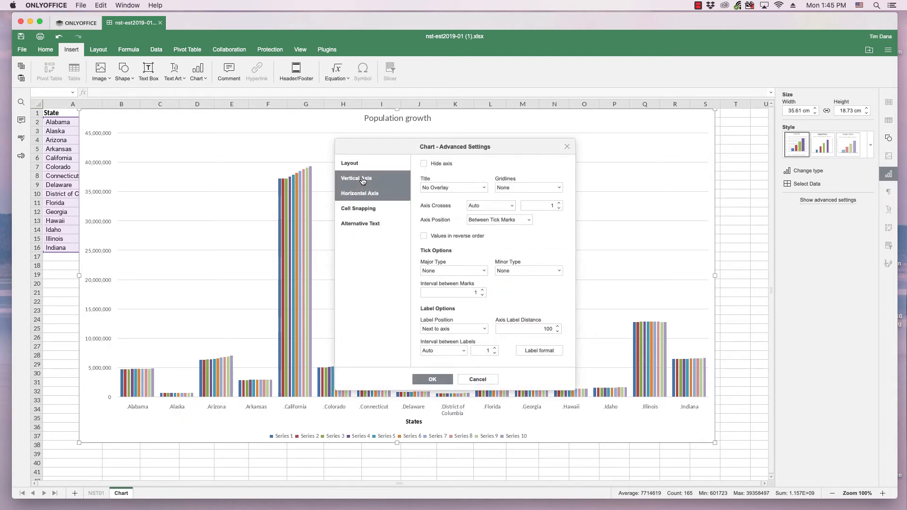
{"action": "left_click", "coordinate": [453, 187]}
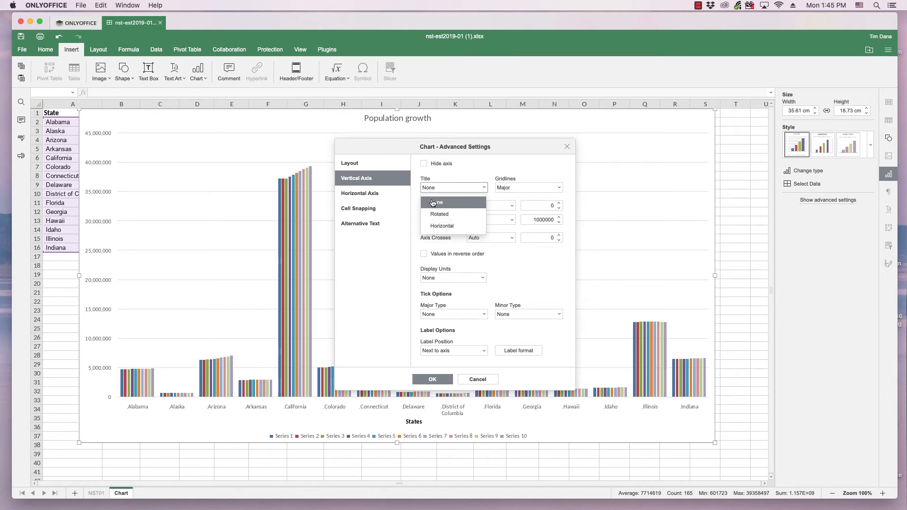
{"action": "mouse_move", "coordinate": [442, 226]}
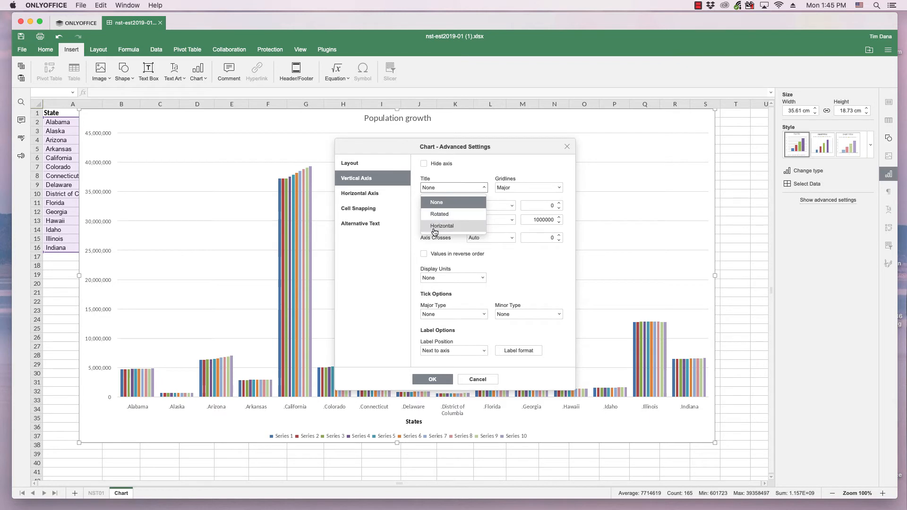
{"action": "left_click", "coordinate": [442, 225]}
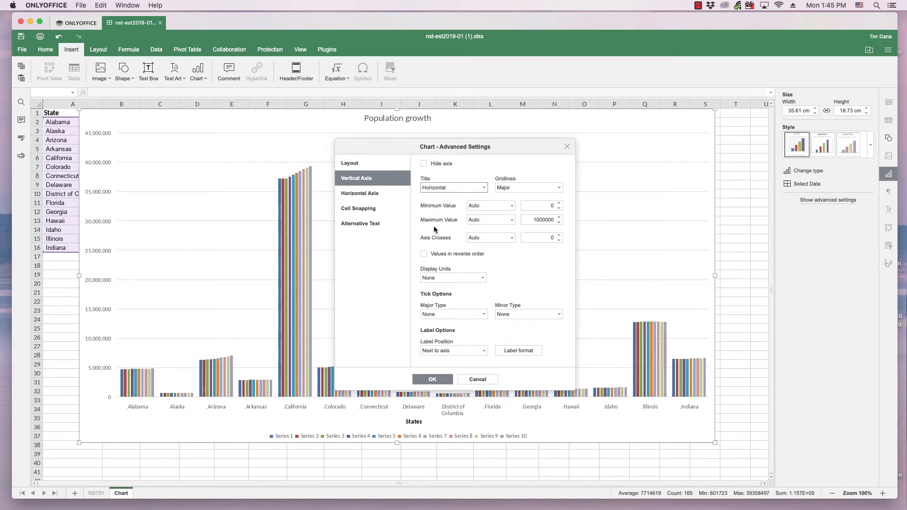
{"action": "left_click", "coordinate": [433, 379]}
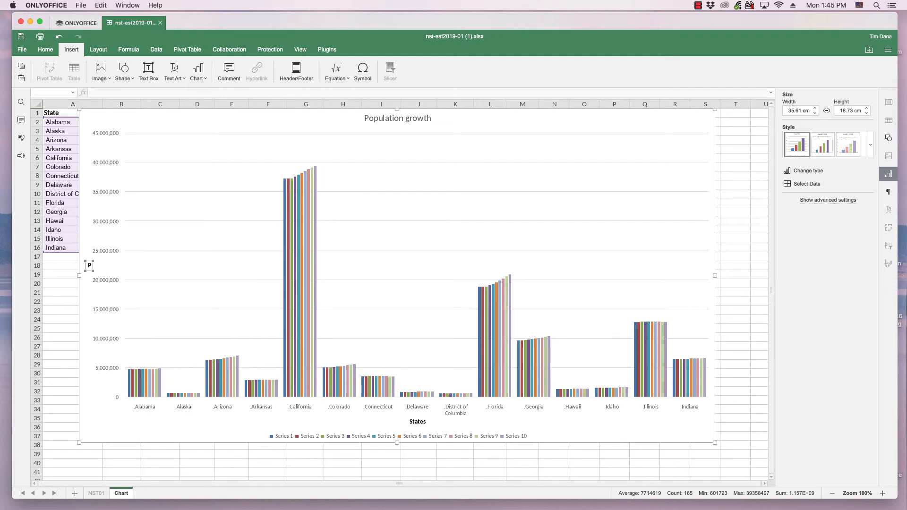
- Type 'Population in millions' into the vertical axis title
{"action": "type", "text": "opu"}
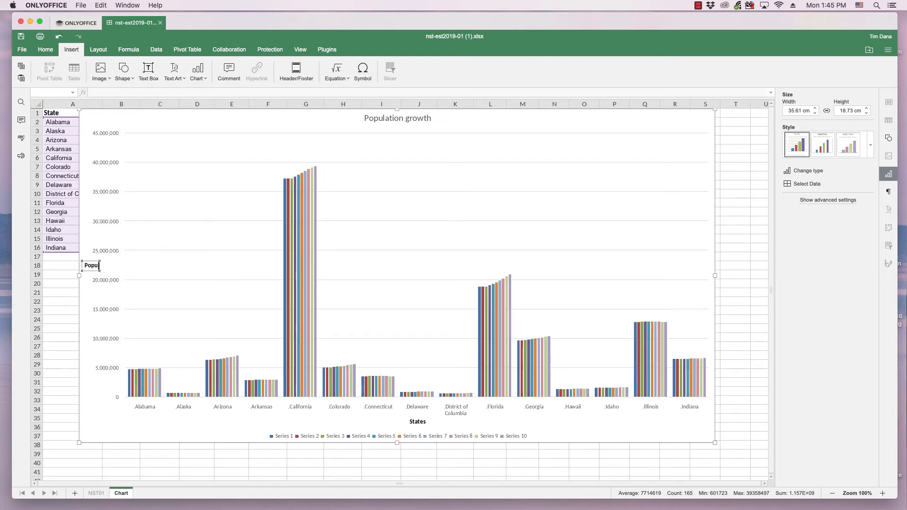
{"action": "type", "text": "ation"}
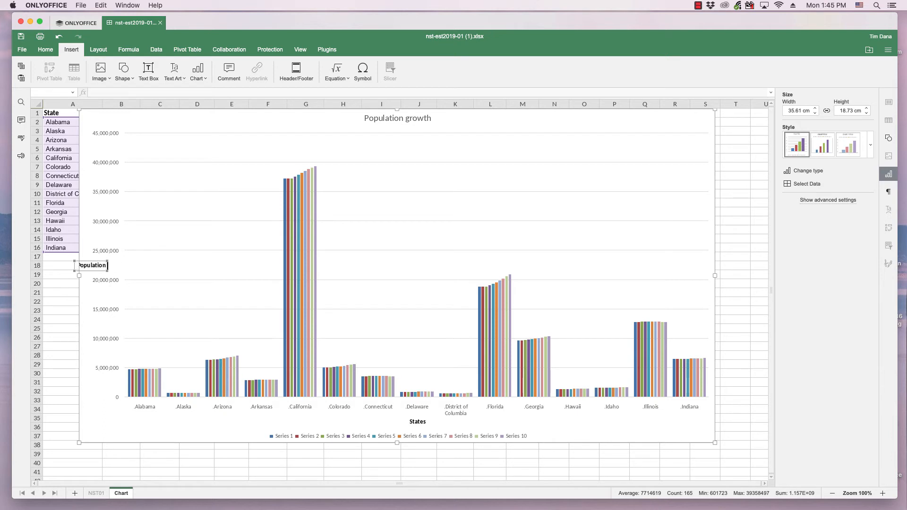
{"action": "type", "text": "in million"}
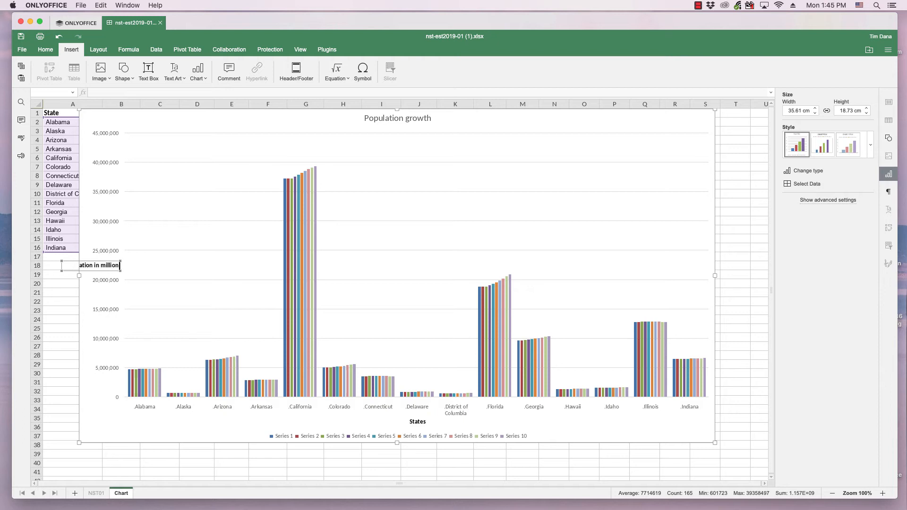
{"action": "type", "text": "s"}
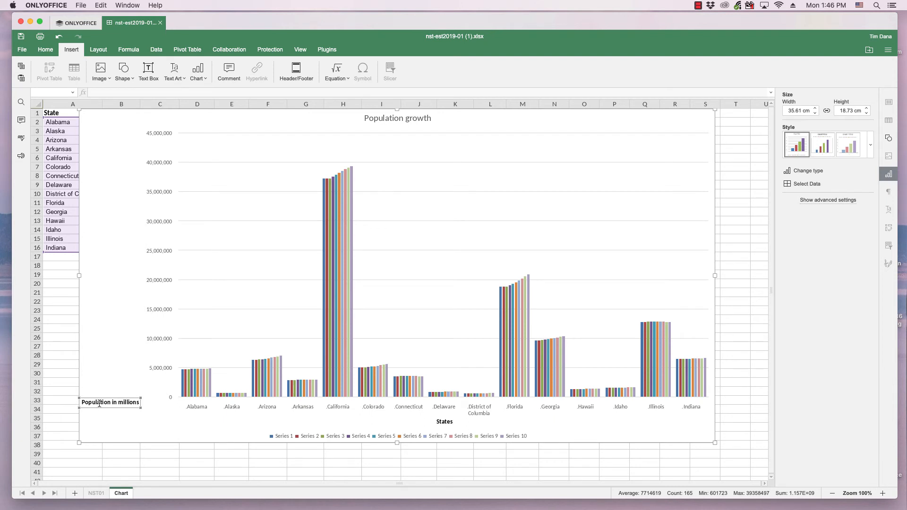
{"action": "mouse_move", "coordinate": [344, 433]}
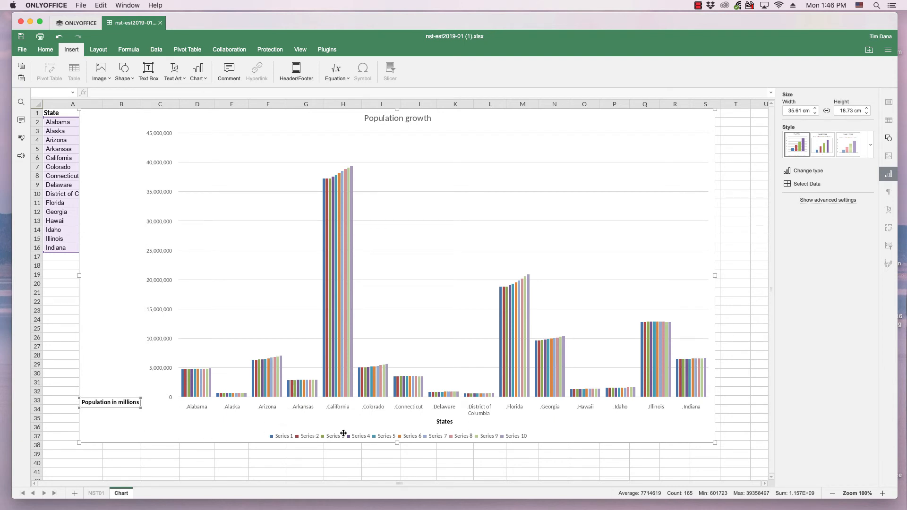
{"action": "mouse_move", "coordinate": [310, 436]}
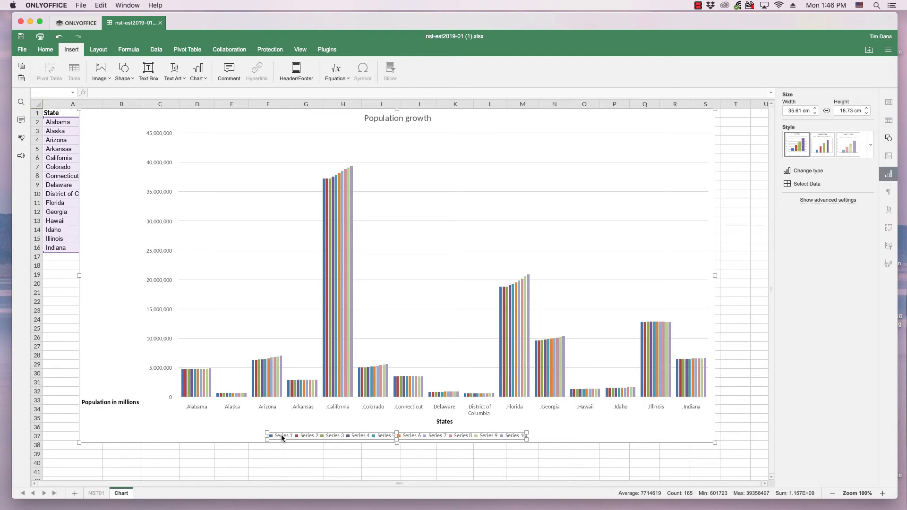
{"action": "mouse_move", "coordinate": [543, 441]}
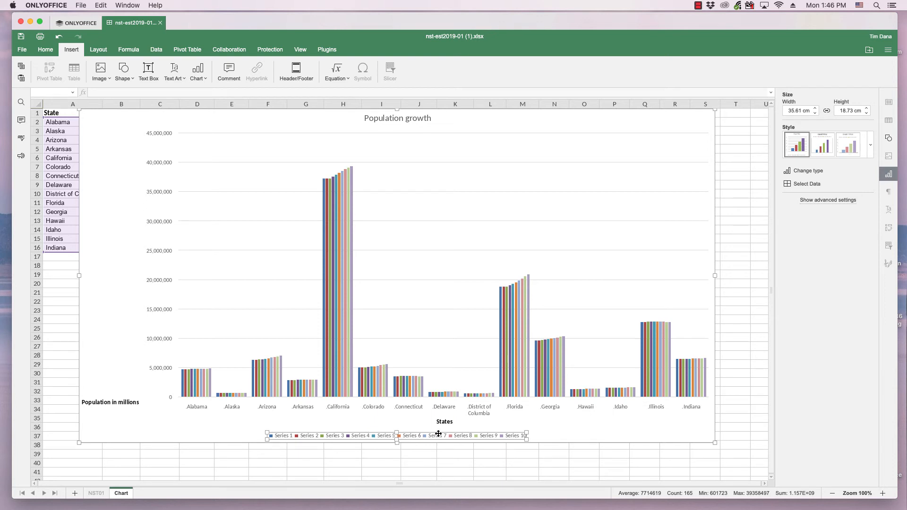
{"action": "mouse_move", "coordinate": [617, 435]}
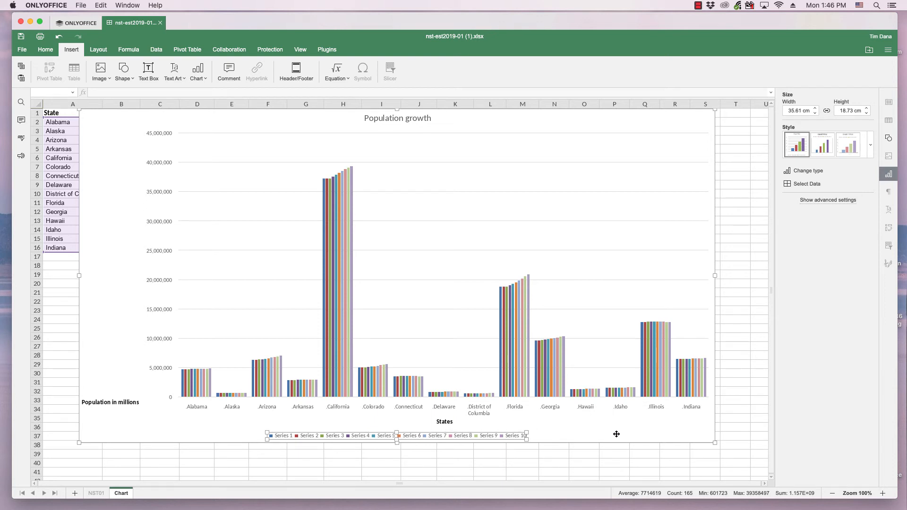
{"action": "mouse_move", "coordinate": [500, 439]}
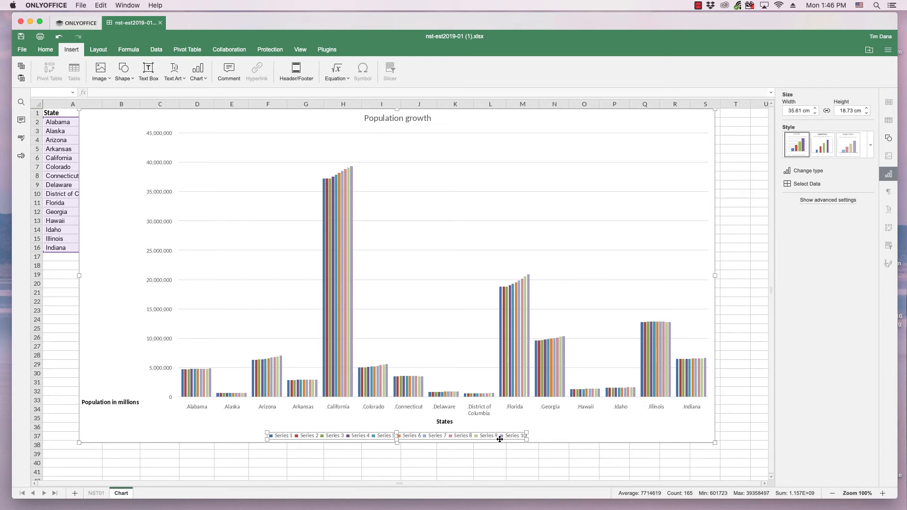
{"action": "mouse_move", "coordinate": [221, 373]}
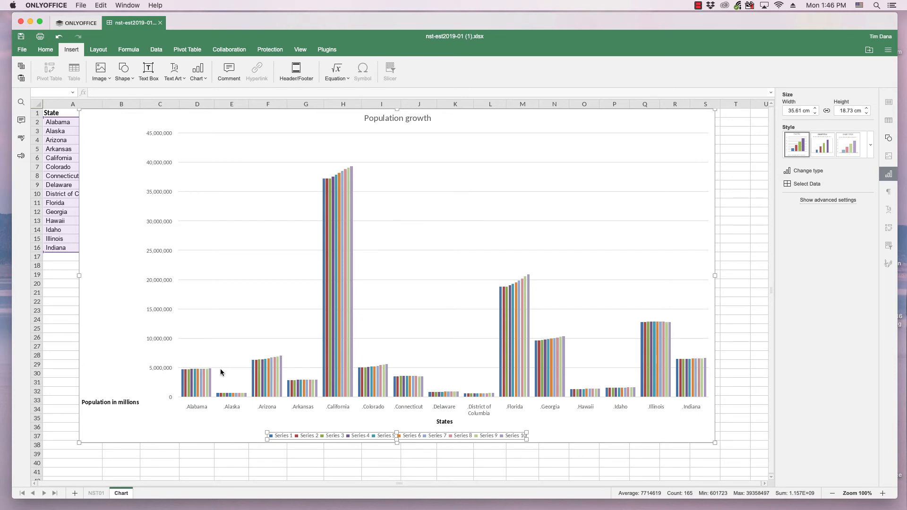
{"action": "mouse_move", "coordinate": [641, 369]}
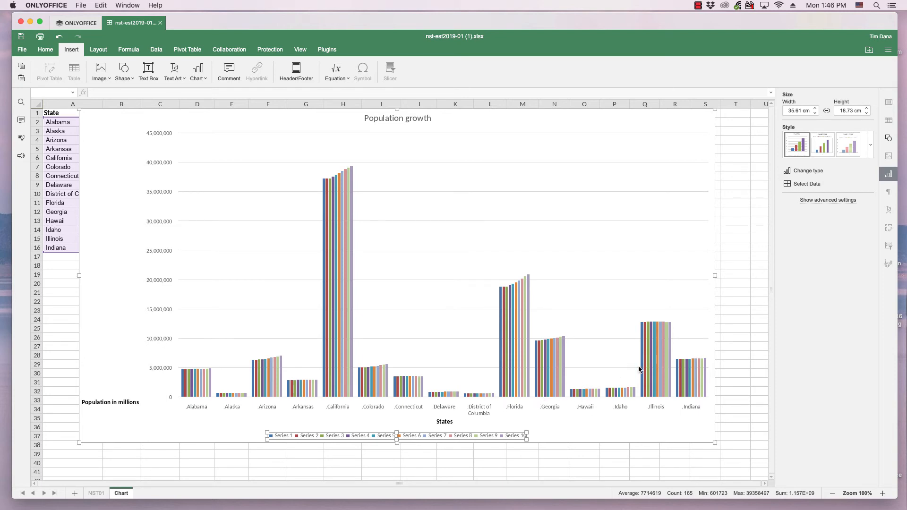
{"action": "mouse_move", "coordinate": [650, 295]}
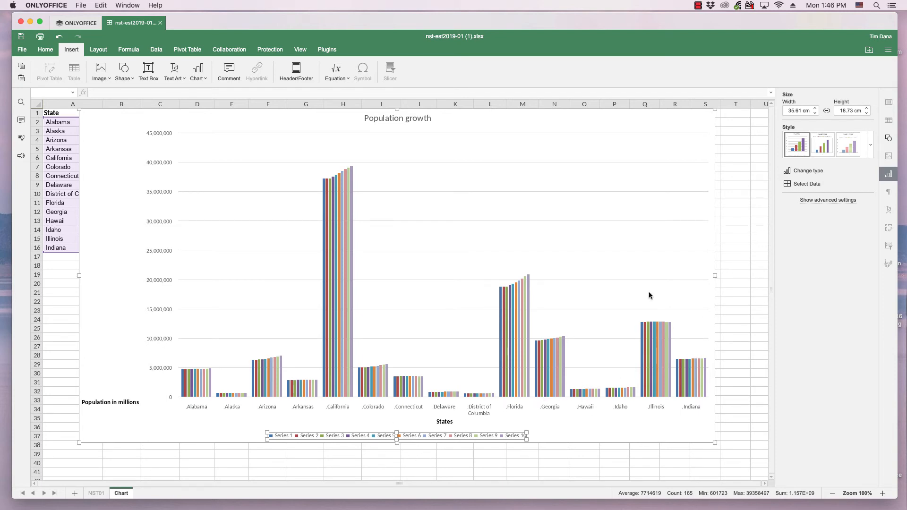
{"action": "mouse_move", "coordinate": [806, 183]}
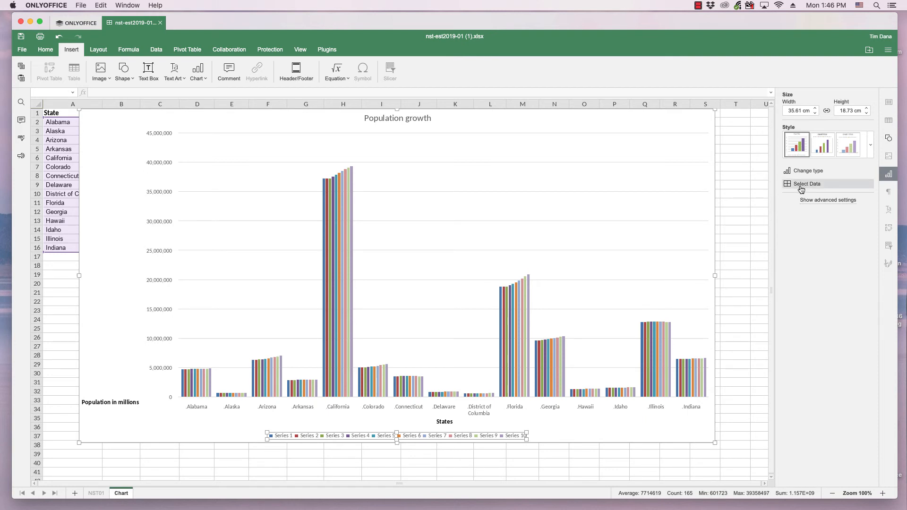
- In Select Data, rename Series 1 to '2010'
{"action": "left_click", "coordinate": [806, 183]}
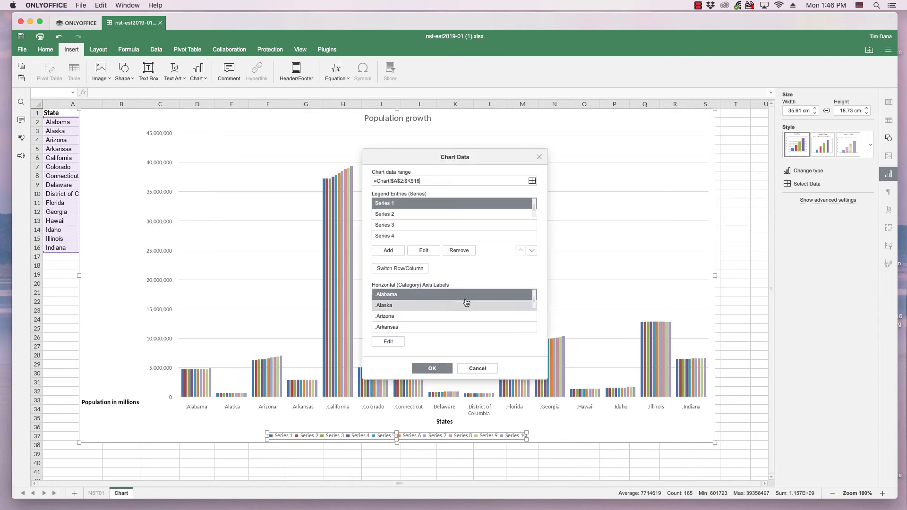
{"action": "mouse_move", "coordinate": [410, 312]}
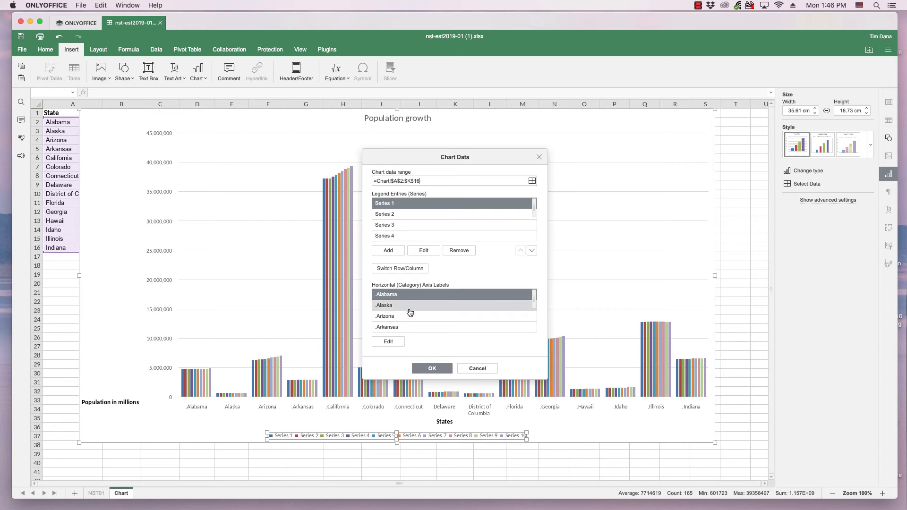
{"action": "mouse_move", "coordinate": [424, 211]}
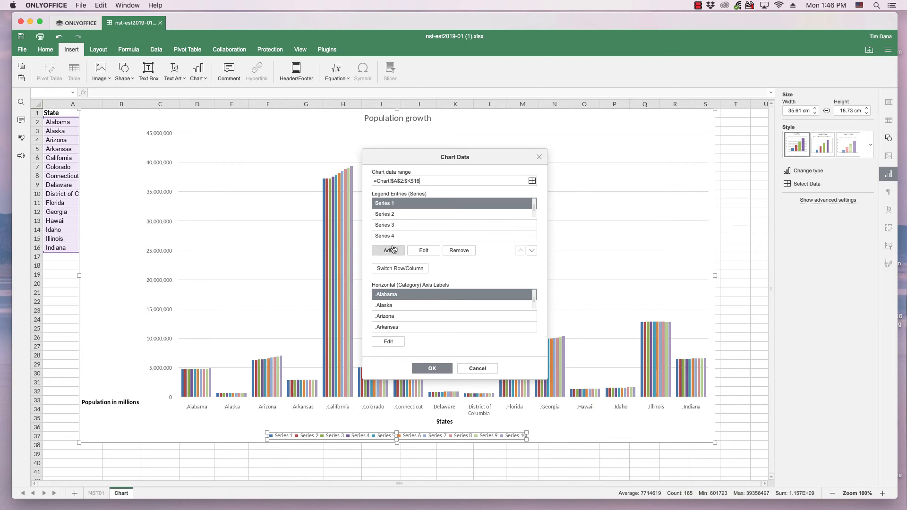
{"action": "mouse_move", "coordinate": [422, 250]}
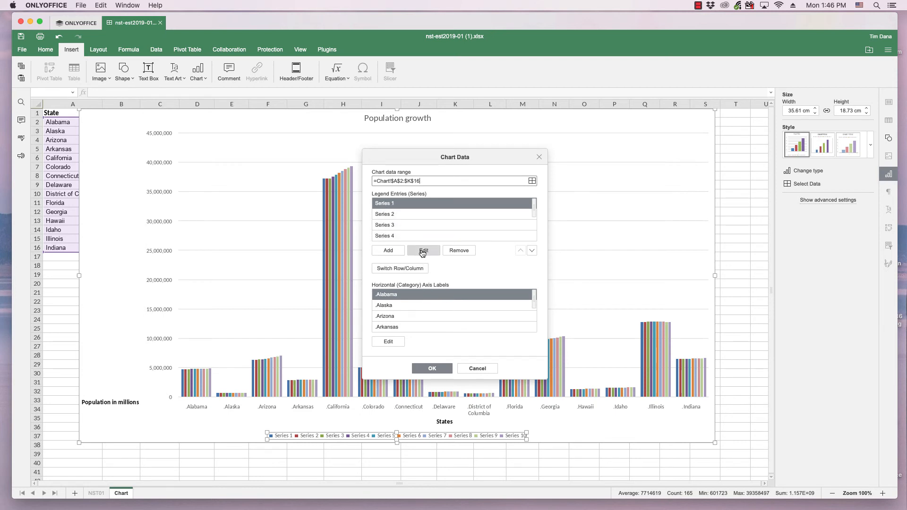
{"action": "left_click", "coordinate": [423, 250]}
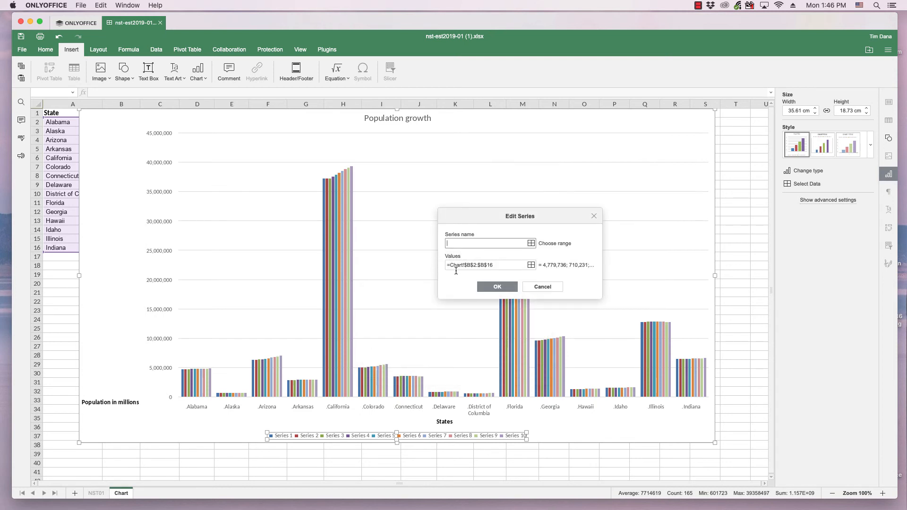
{"action": "mouse_move", "coordinate": [344, 361]}
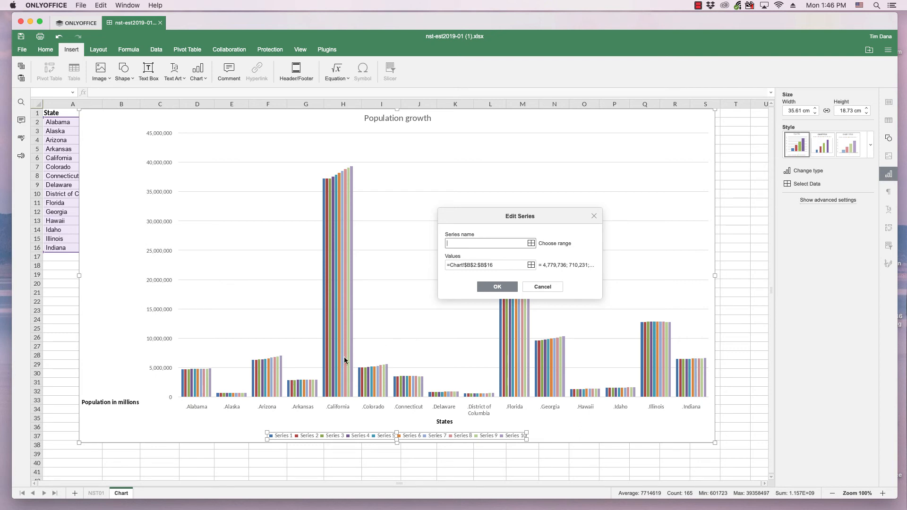
{"action": "mouse_move", "coordinate": [527, 296]}
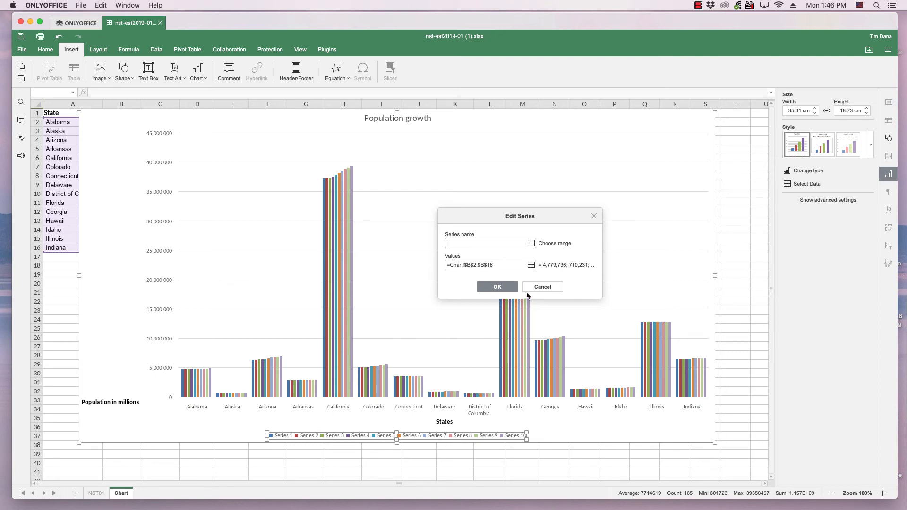
{"action": "mouse_move", "coordinate": [487, 303]}
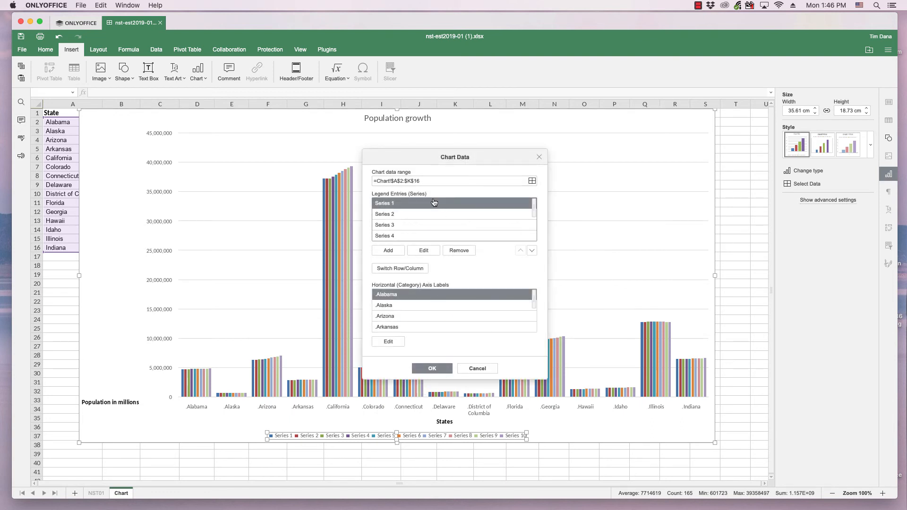
{"action": "left_click", "coordinate": [423, 250]}
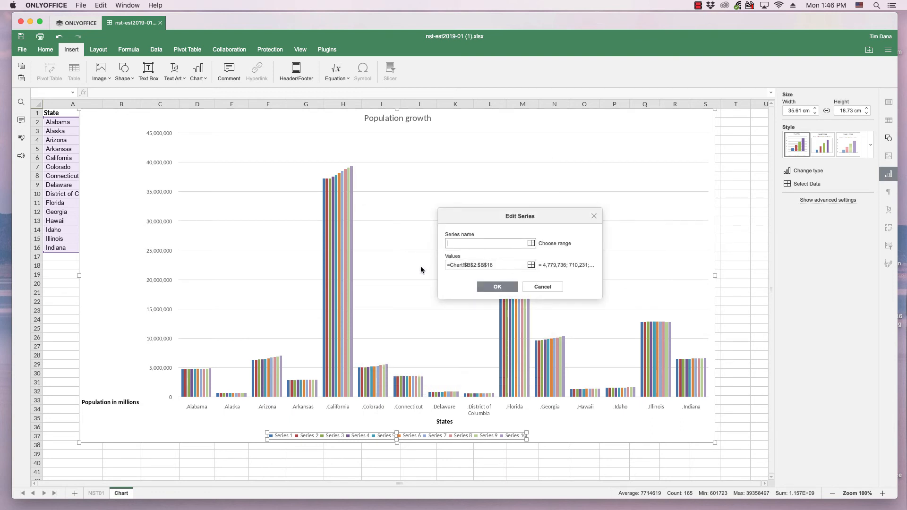
{"action": "type", "text": "2"}
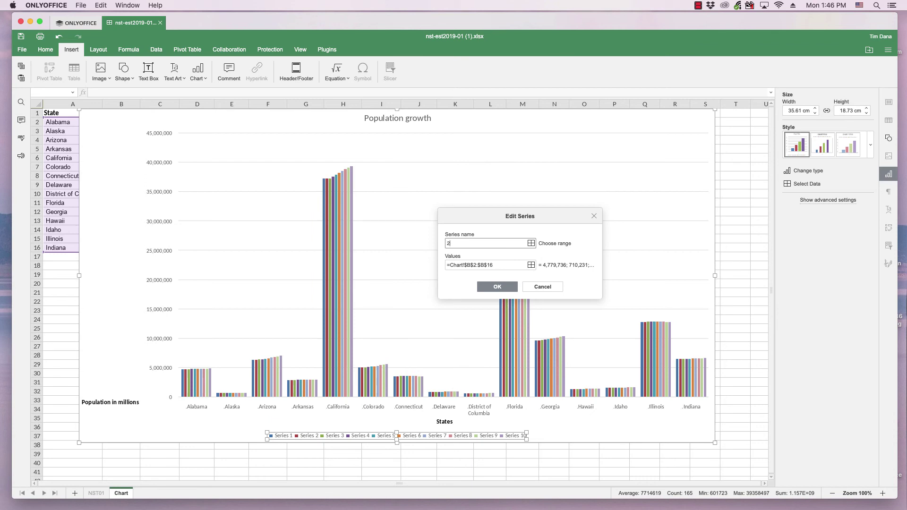
{"action": "type", "text": "010"}
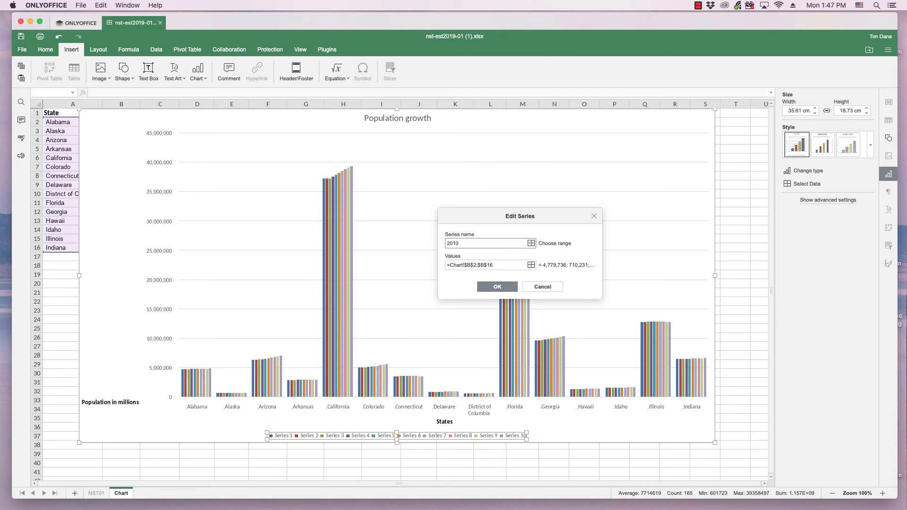
{"action": "left_click", "coordinate": [497, 286]}
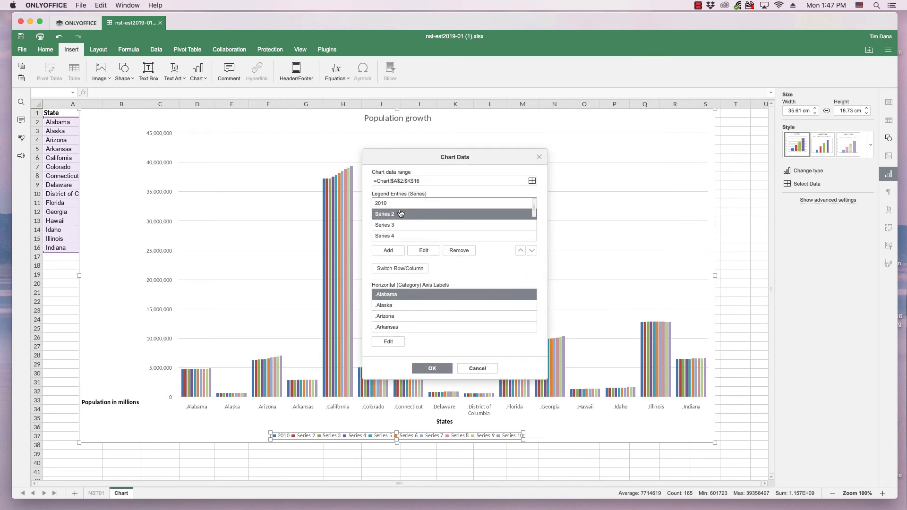
- Rename Series 2 to '2011' and close the Chart Data dialog with OK
{"action": "left_click", "coordinate": [423, 250]}
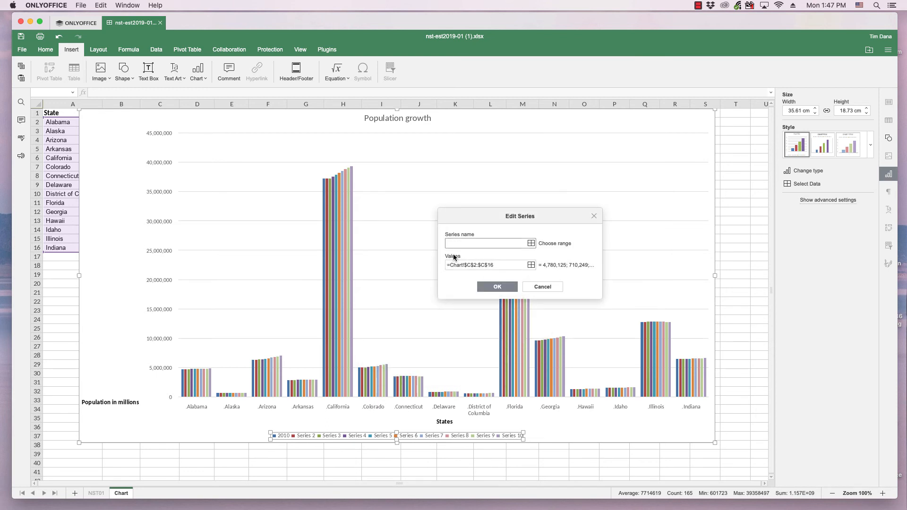
{"action": "type", "text": "2011"}
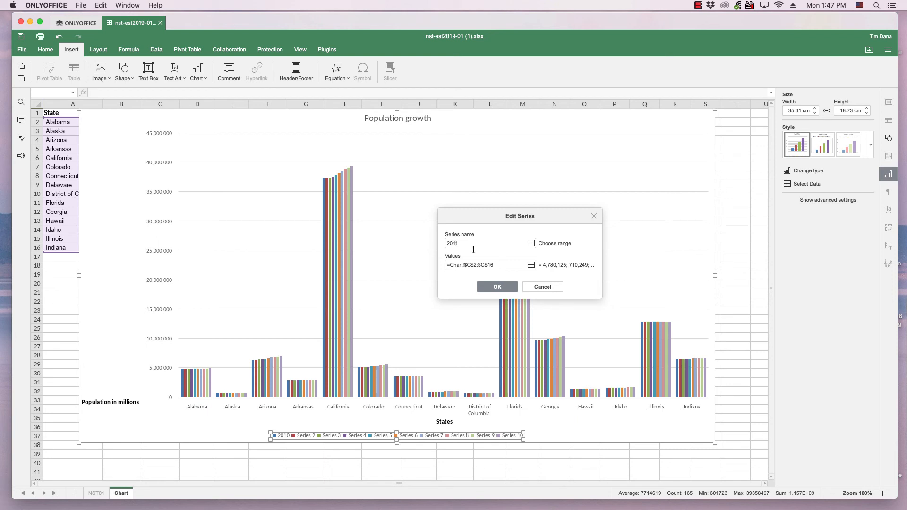
{"action": "left_click", "coordinate": [497, 286]}
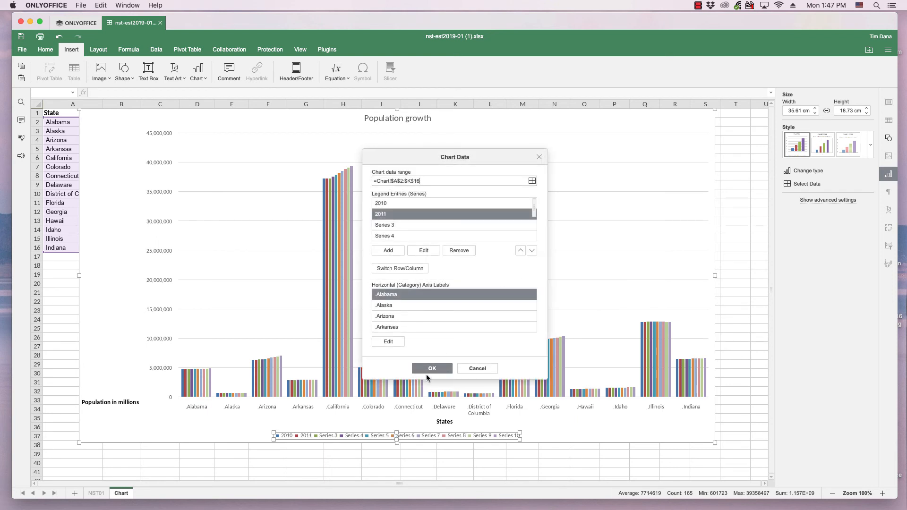
{"action": "mouse_move", "coordinate": [408, 422]}
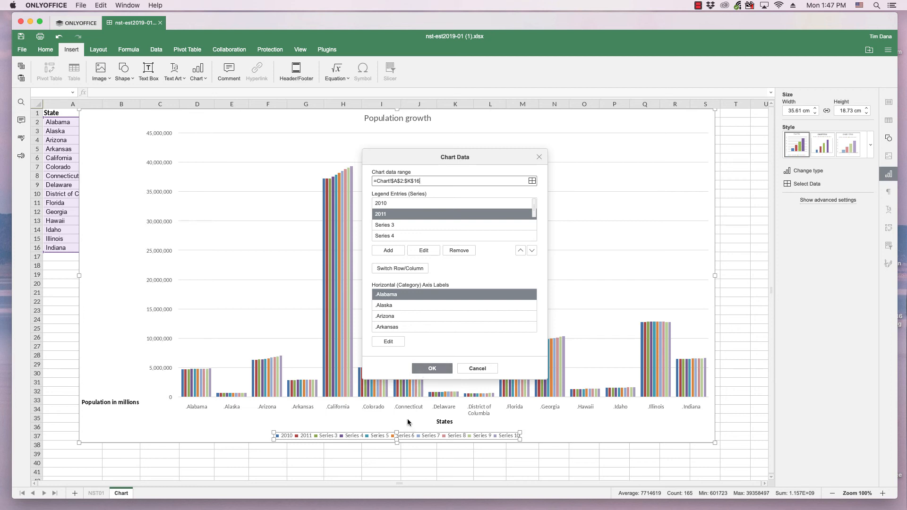
{"action": "mouse_move", "coordinate": [432, 369]}
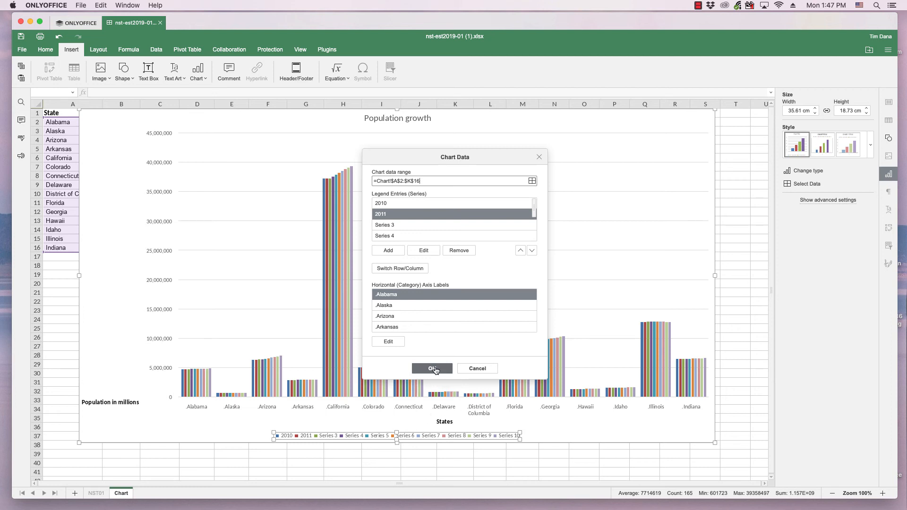
{"action": "left_click", "coordinate": [432, 369]}
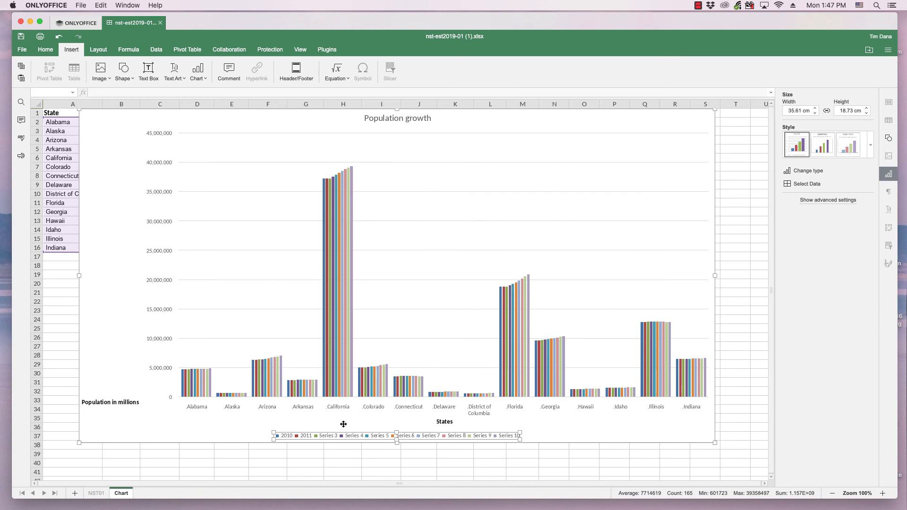